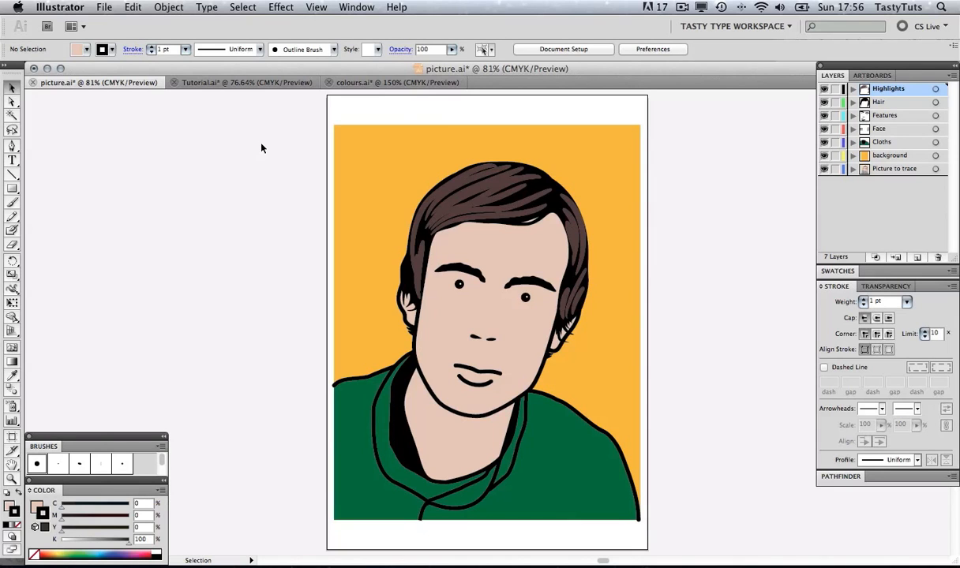
{"action": "mouse_move", "coordinate": [251, 96]}
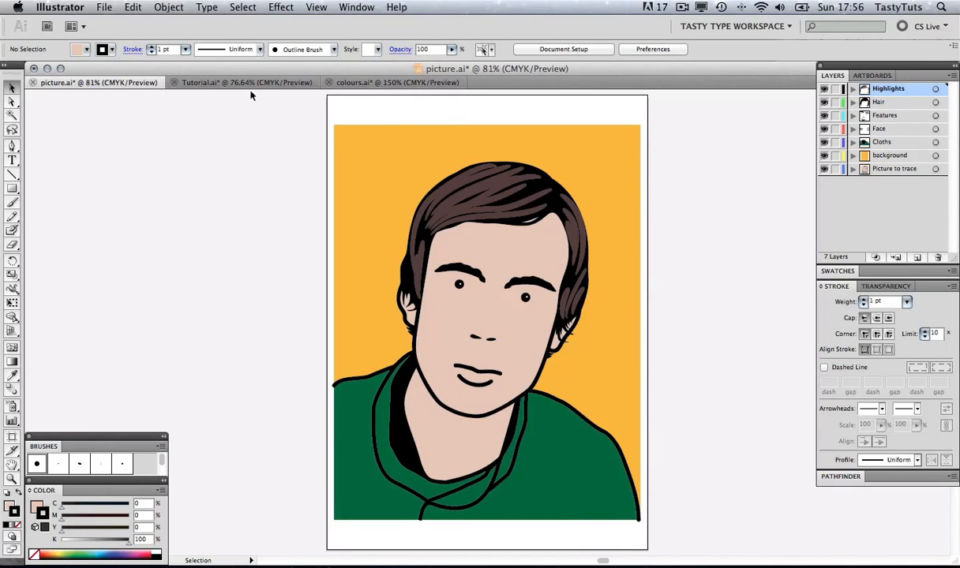
Create a new blank Illustrator document
{"action": "left_click", "coordinate": [221, 82]}
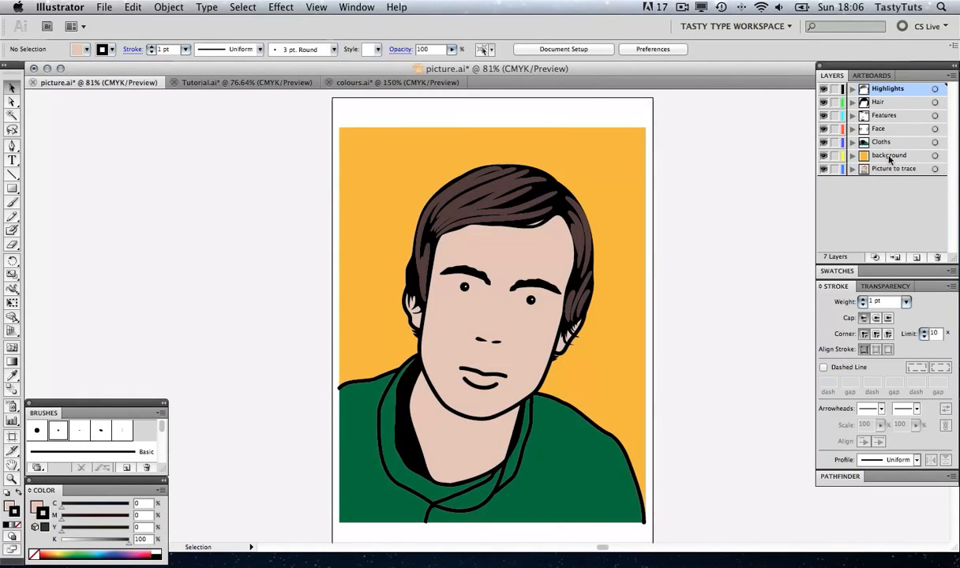
{"action": "mouse_move", "coordinate": [888, 142]}
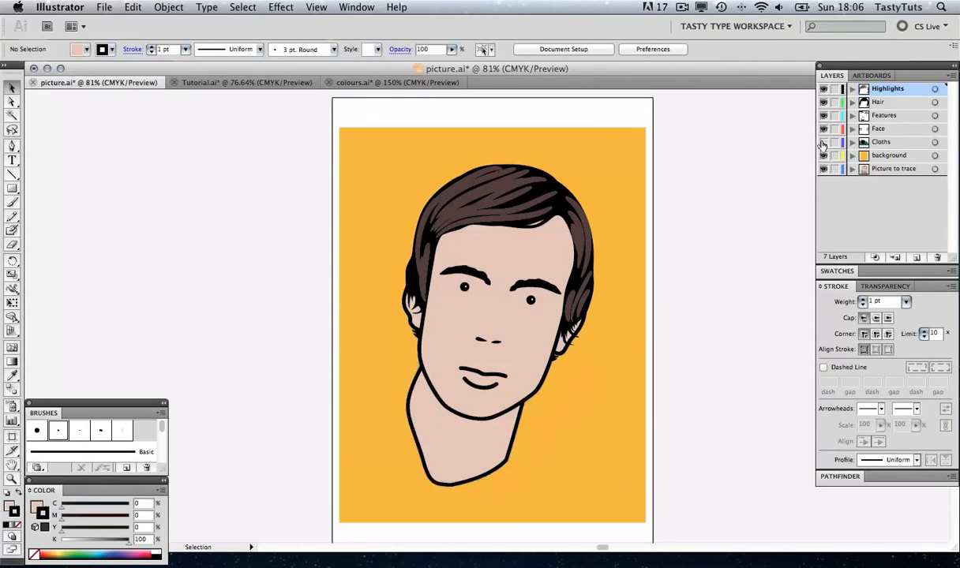
{"action": "left_click", "coordinate": [823, 142]}
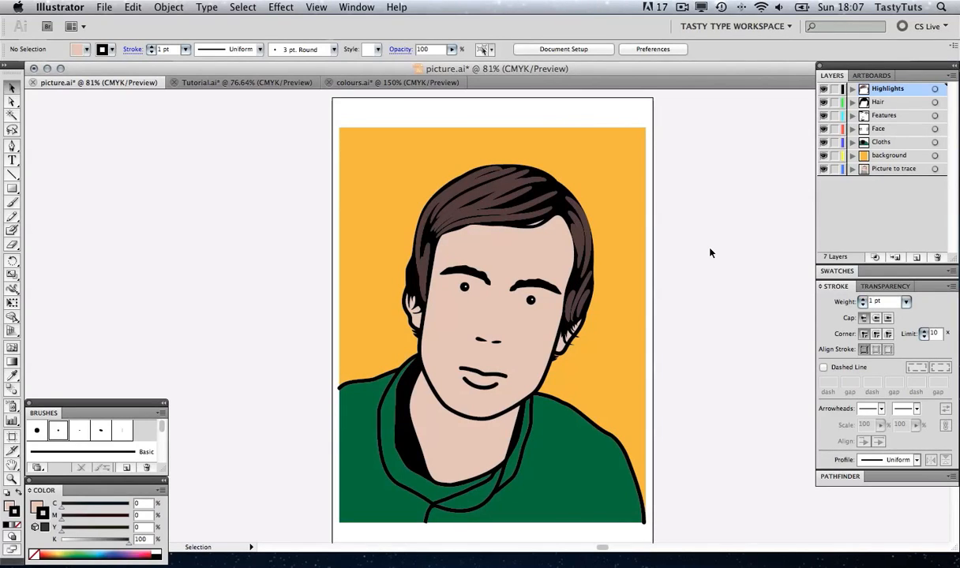
{"action": "mouse_move", "coordinate": [102, 397]}
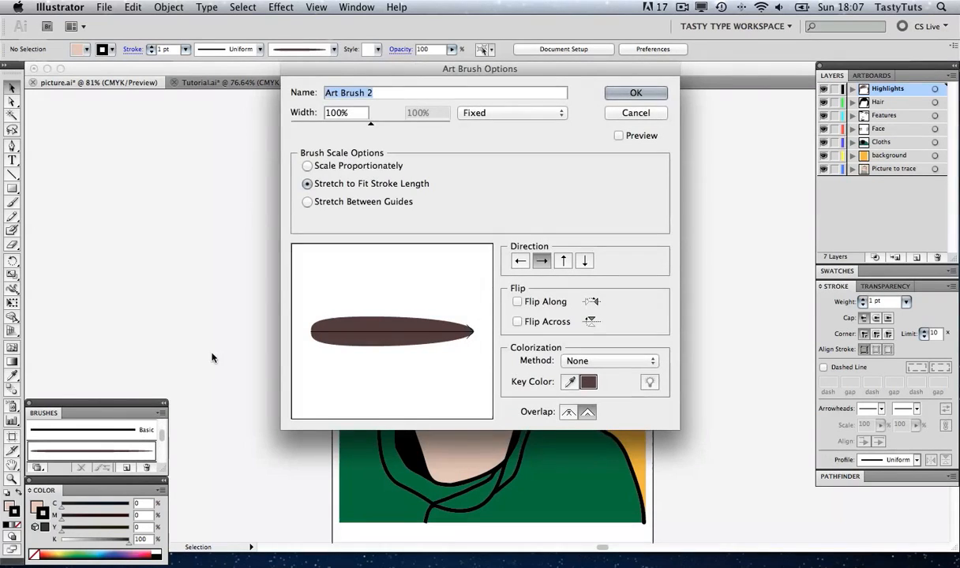
{"action": "mouse_move", "coordinate": [366, 358]}
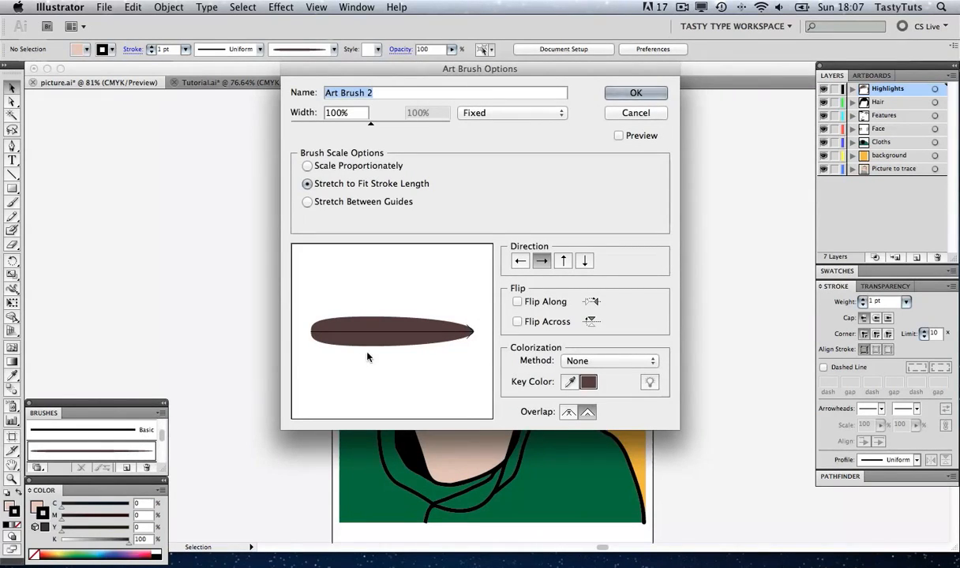
{"action": "mouse_move", "coordinate": [384, 342]}
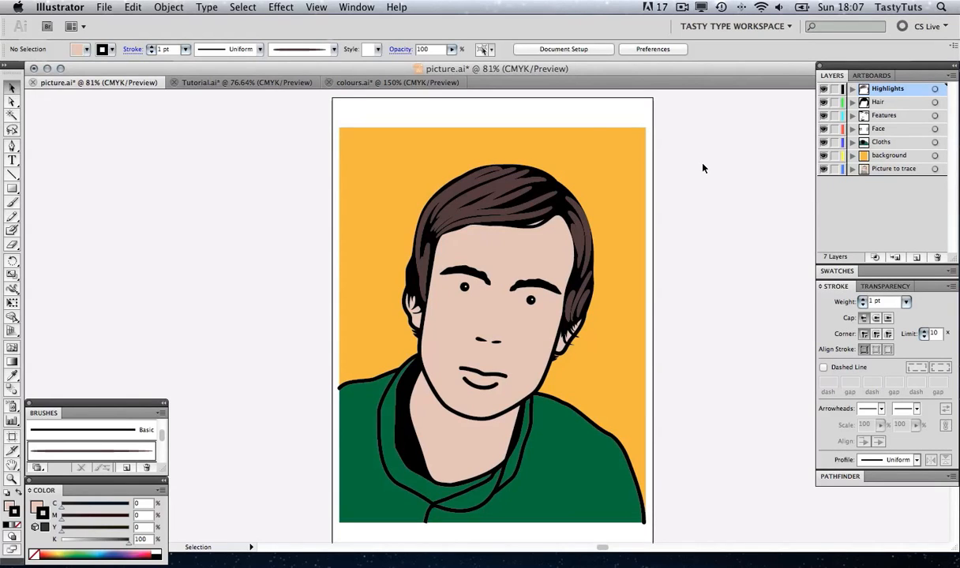
{"action": "mouse_move", "coordinate": [691, 152]}
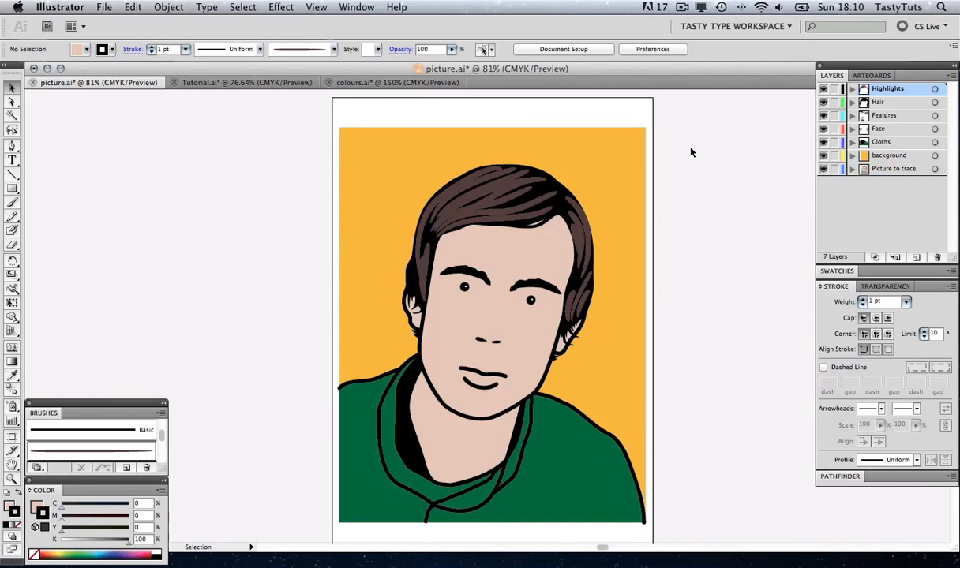
{"action": "left_click", "coordinate": [104, 7]}
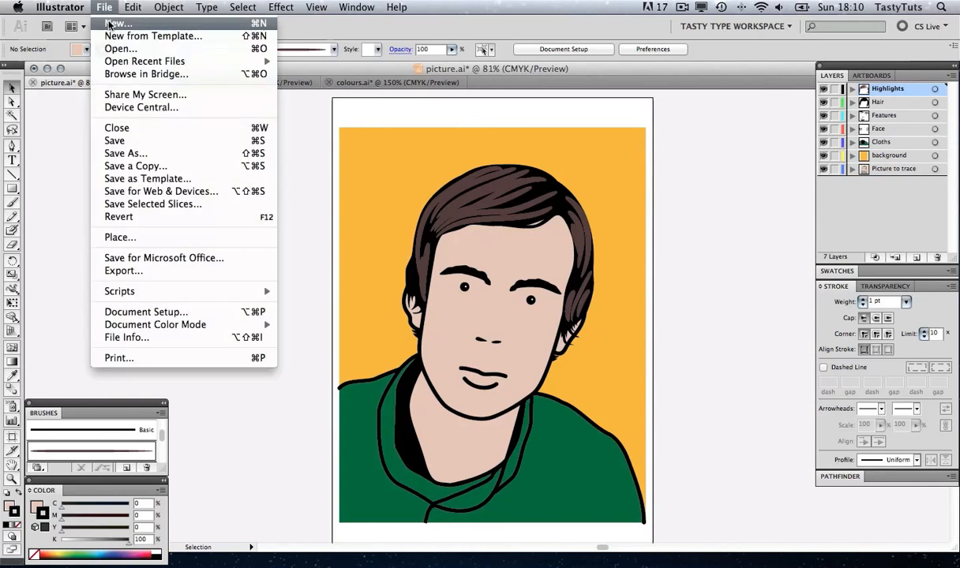
{"action": "left_click", "coordinate": [117, 23]}
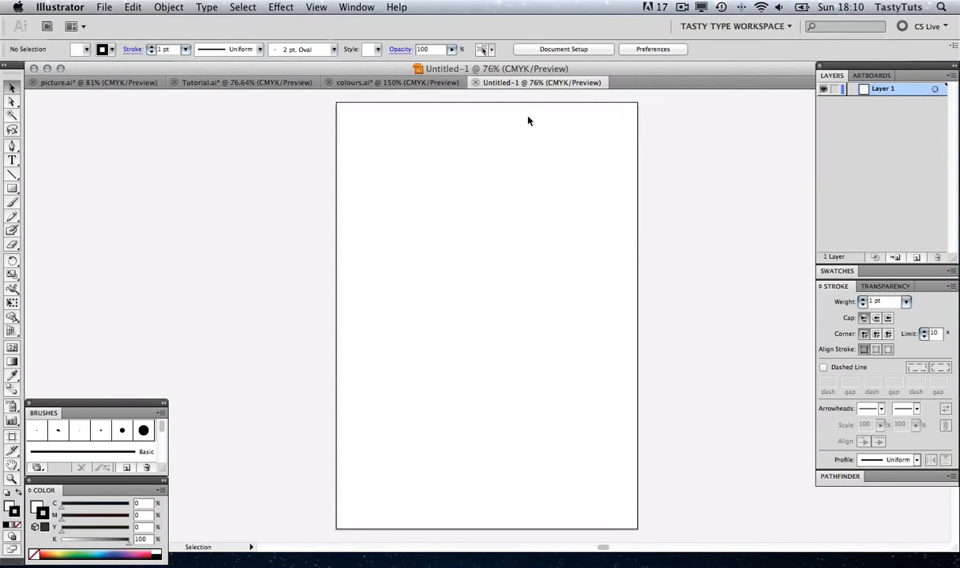
Copy the photo and five swatches from colours.ai into Untitled-1, photo on the artboard
{"action": "left_click", "coordinate": [397, 82]}
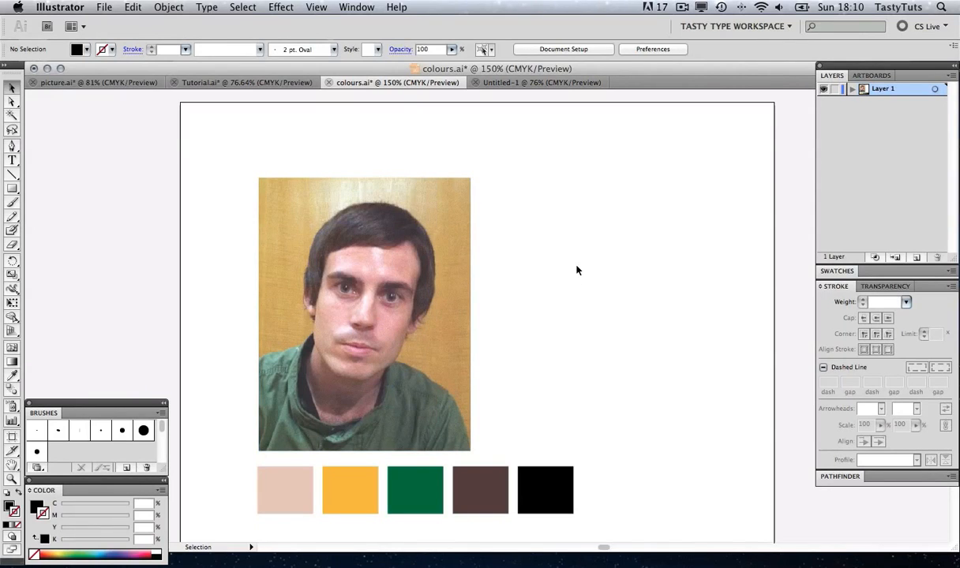
{"action": "left_click", "coordinate": [285, 490]}
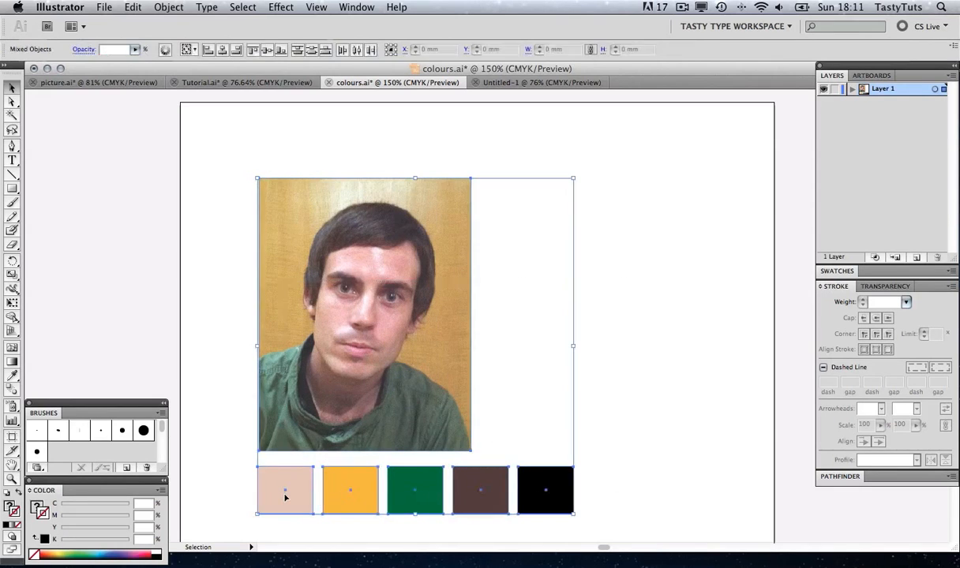
{"action": "key", "text": "cmd+c"}
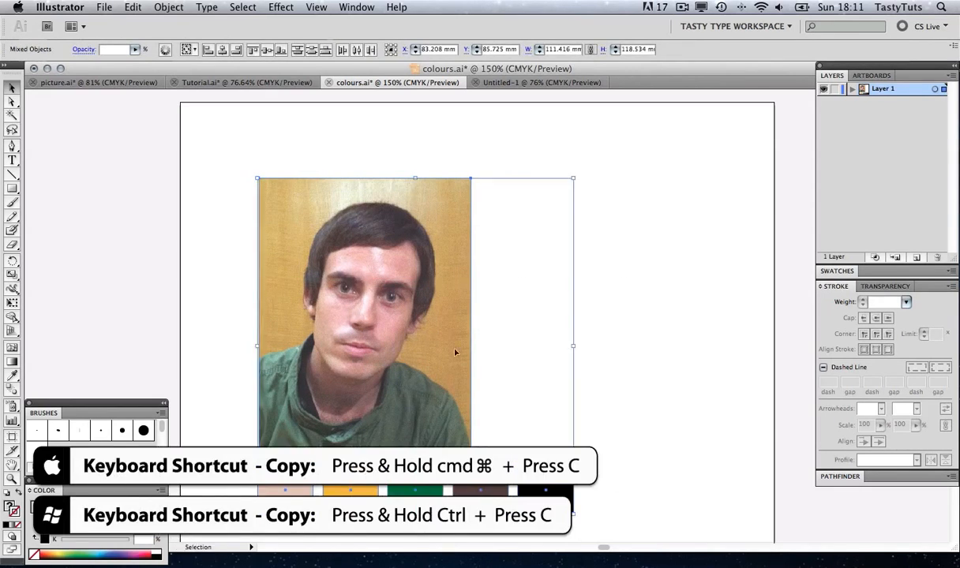
{"action": "left_click", "coordinate": [543, 82]}
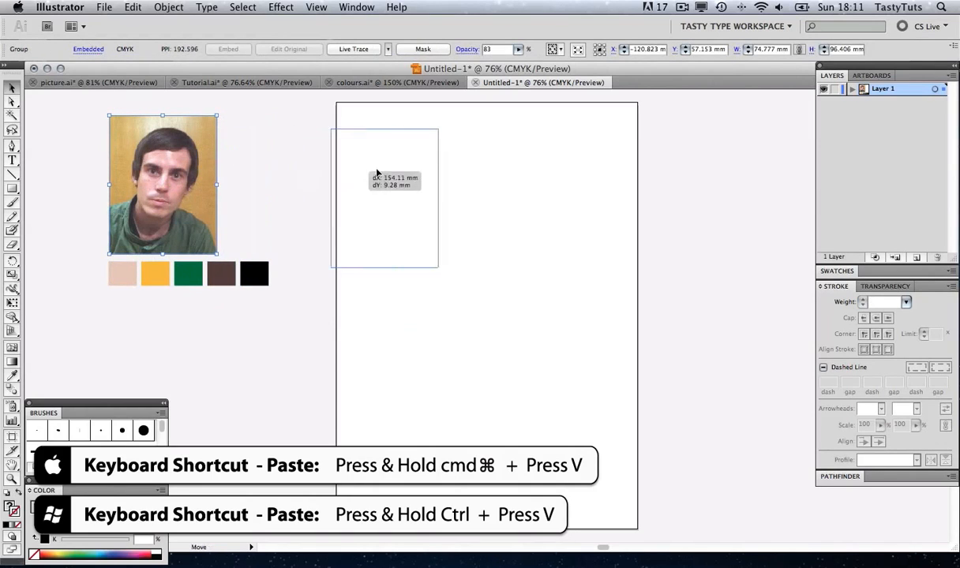
{"action": "left_click_drag", "start_coordinate": [163, 184], "coordinate": [402, 184]}
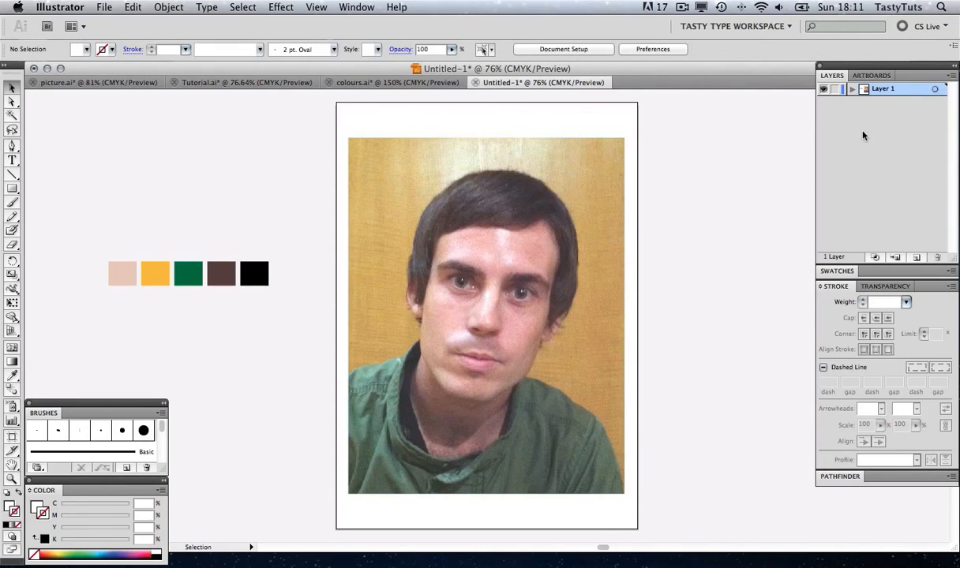
Rename Layer 1 to 'Image to trace' and lower the photo's opacity for tracing
{"action": "double_click", "coordinate": [882, 89]}
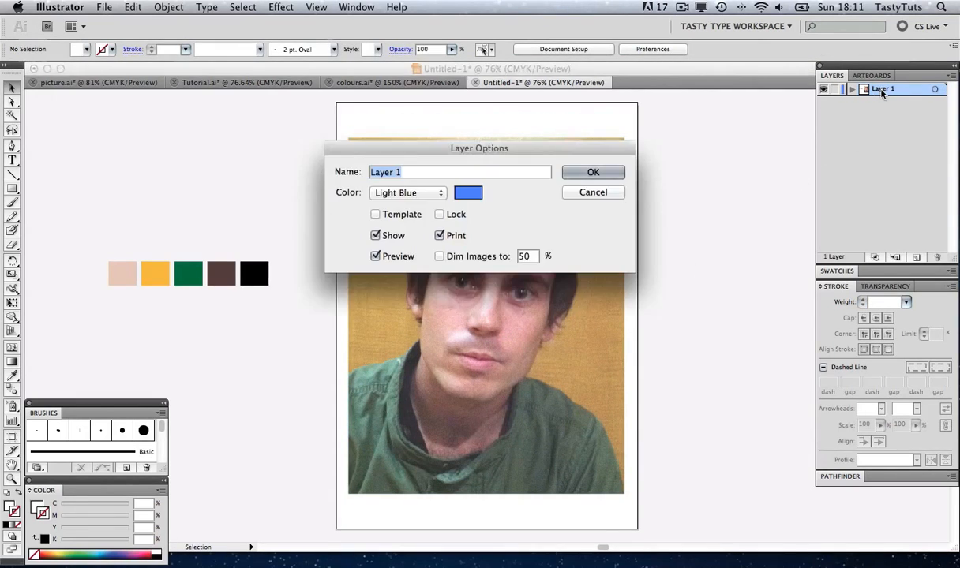
{"action": "type", "text": "Image"}
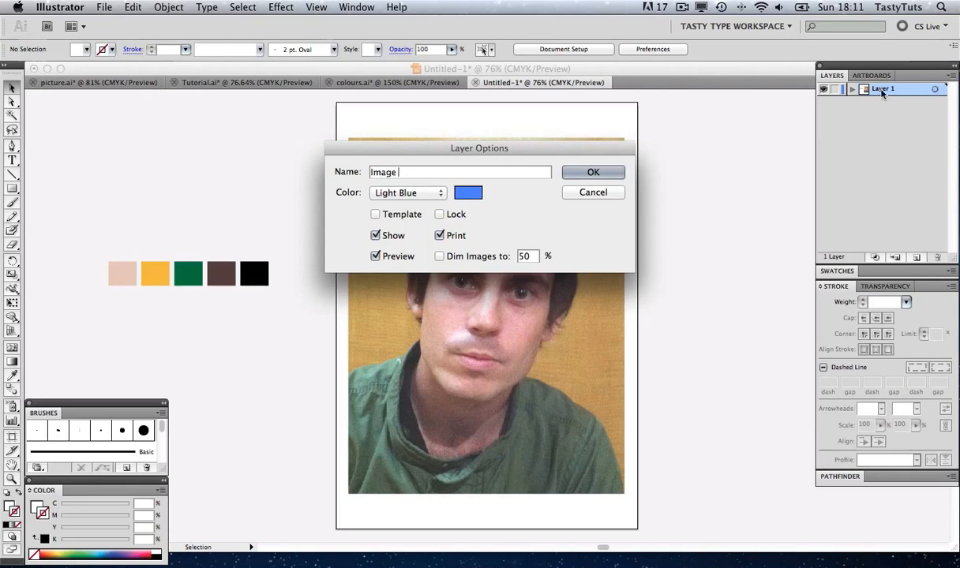
{"action": "type", "text": "to trace"}
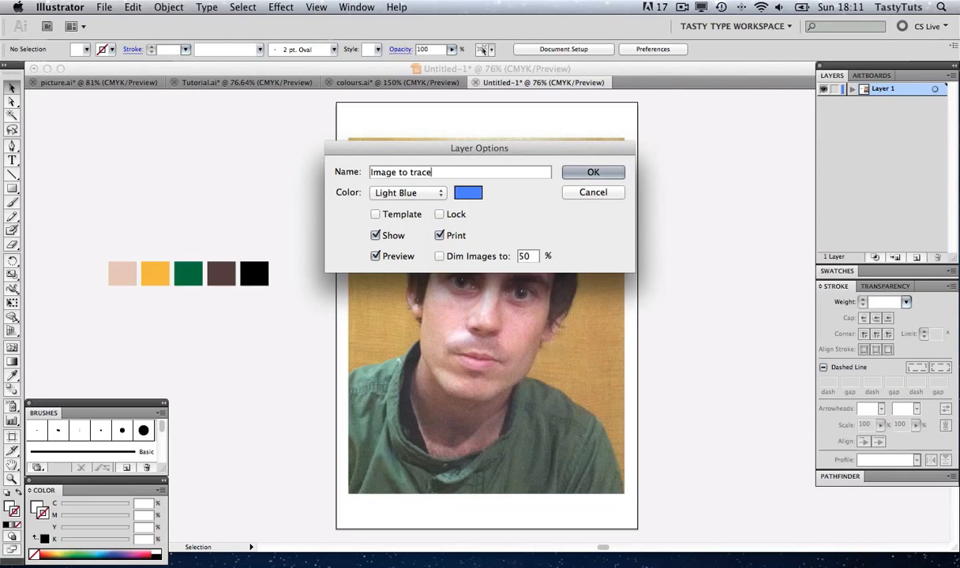
{"action": "left_click", "coordinate": [593, 172]}
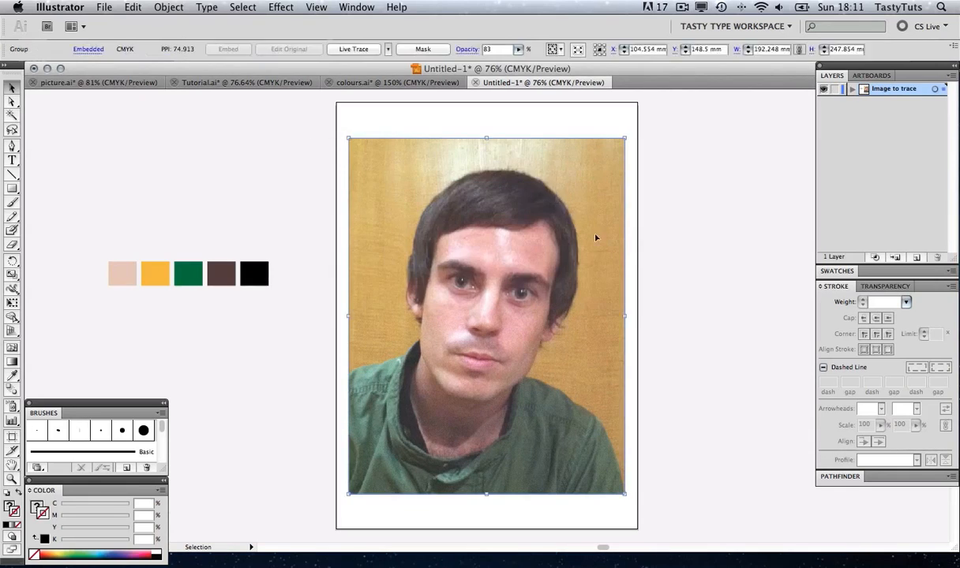
{"action": "left_click", "coordinate": [884, 285]}
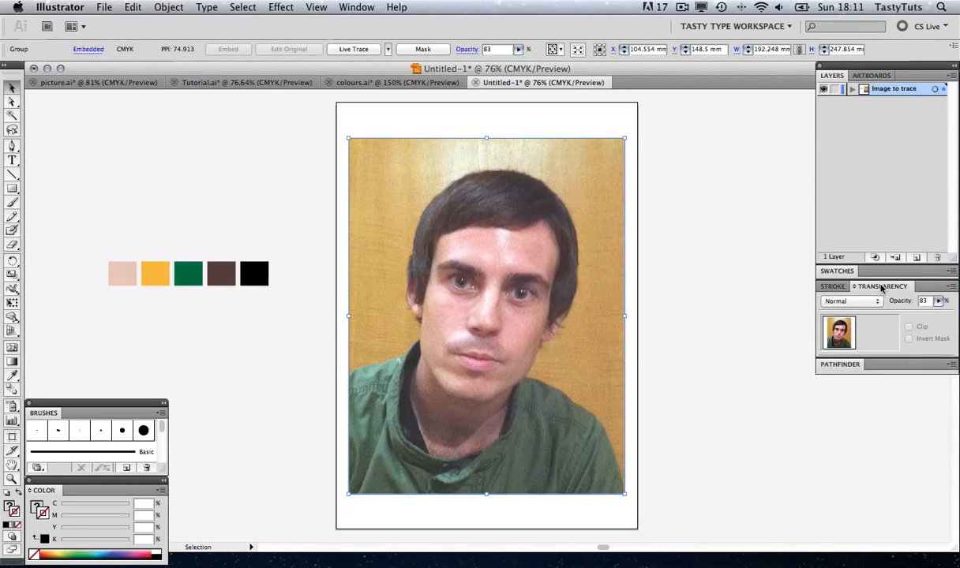
{"action": "left_click", "coordinate": [924, 301]}
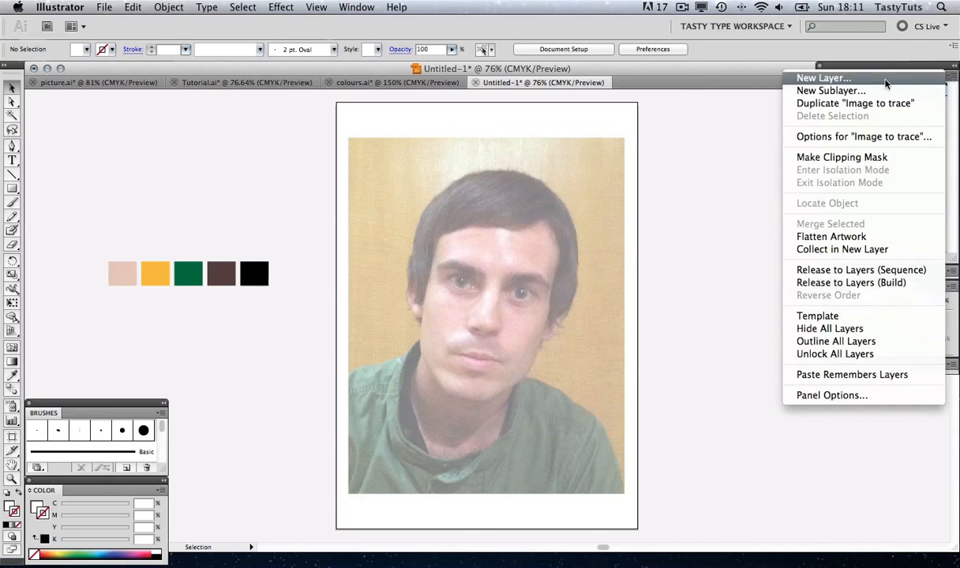
Create a new layer named 'Face' above the photo layer
{"action": "left_click", "coordinate": [822, 78]}
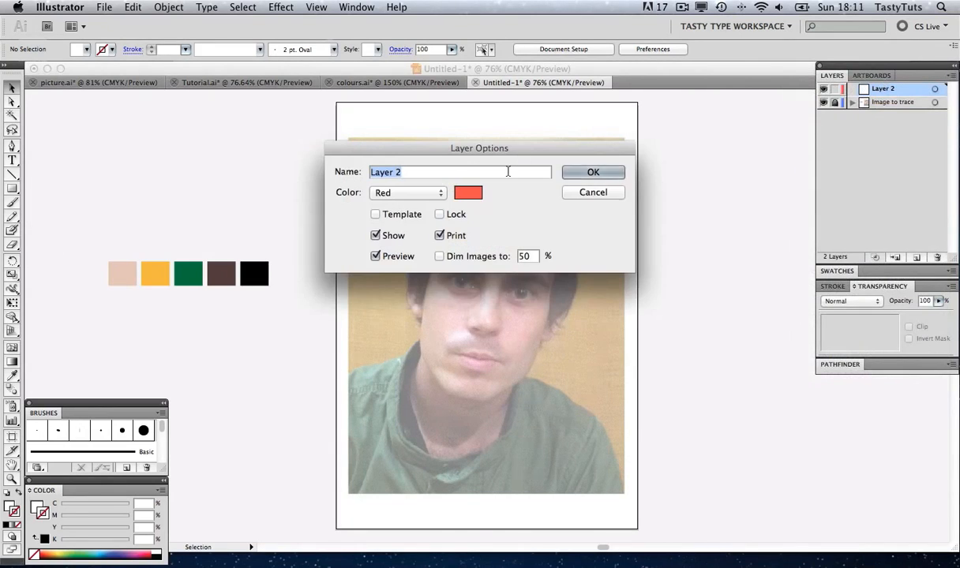
{"action": "type", "text": "Face"}
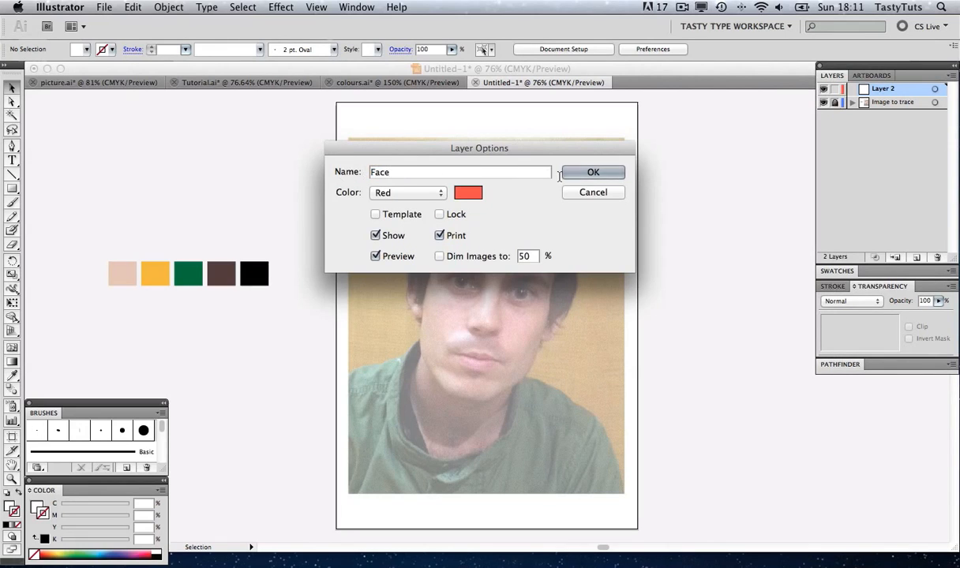
{"action": "left_click", "coordinate": [592, 172]}
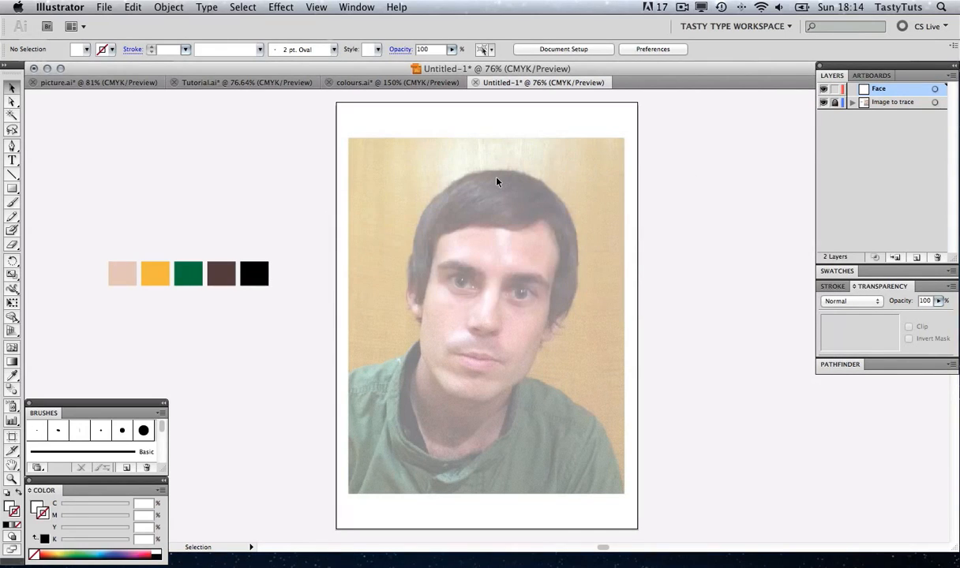
{"action": "mouse_move", "coordinate": [501, 287]}
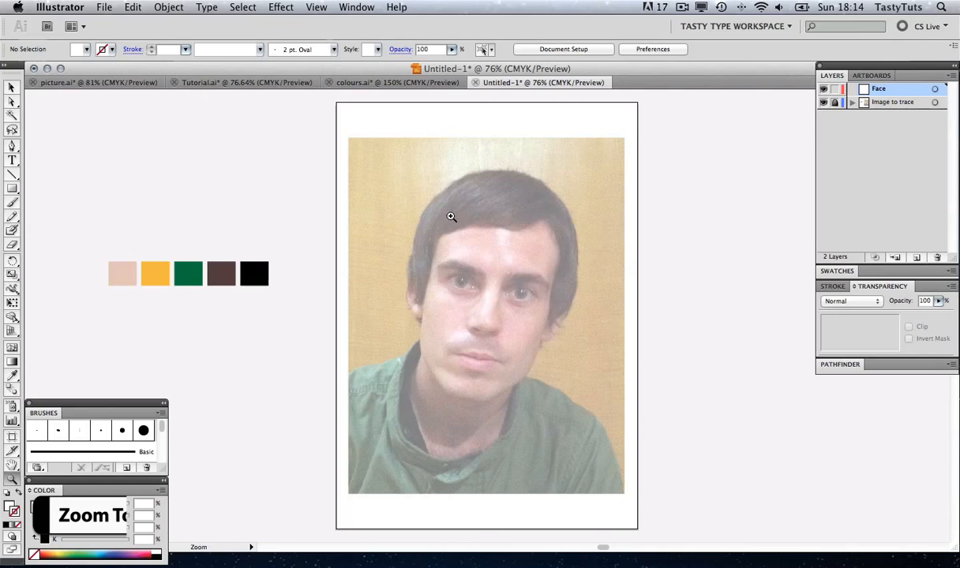
Zoom in and trace a closed Pen outline around the face on the Face layer
{"action": "left_click", "coordinate": [618, 429]}
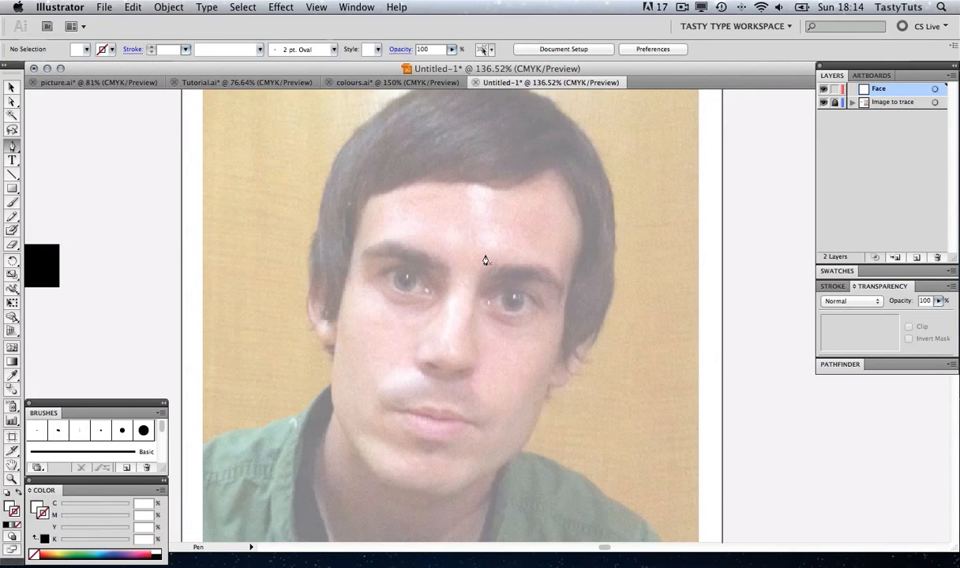
{"action": "mouse_move", "coordinate": [456, 223]}
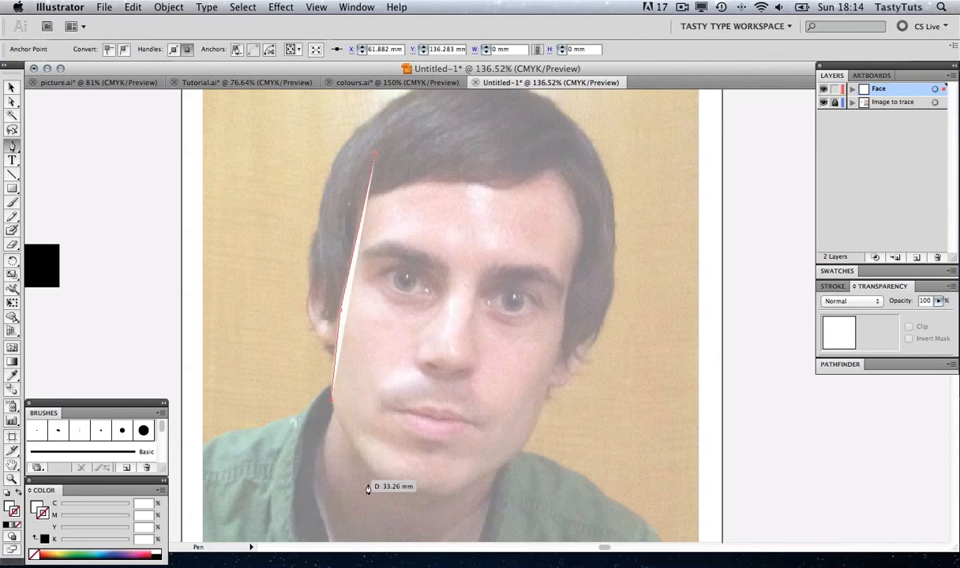
{"action": "left_click", "coordinate": [376, 481]}
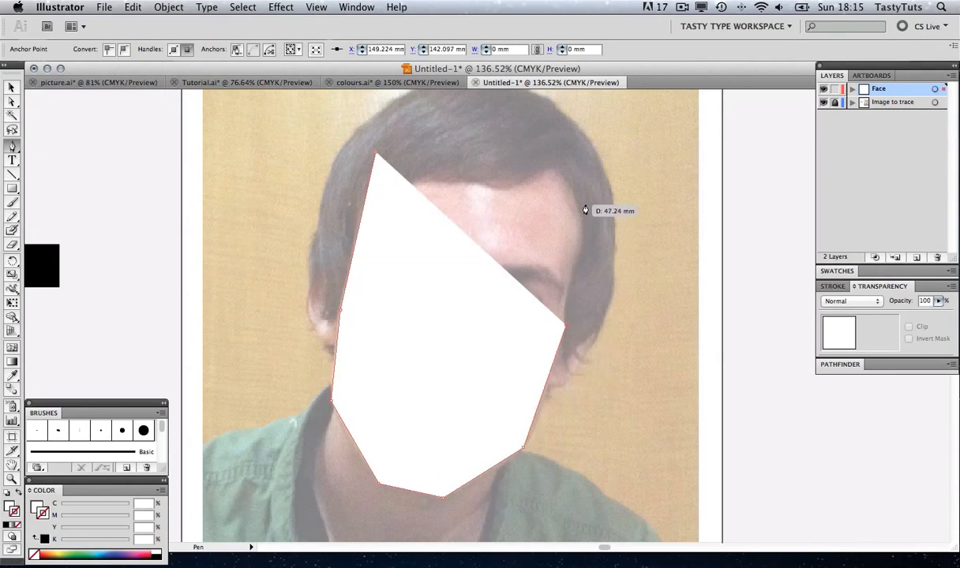
{"action": "left_click_drag", "start_coordinate": [584, 210], "coordinate": [375, 158]}
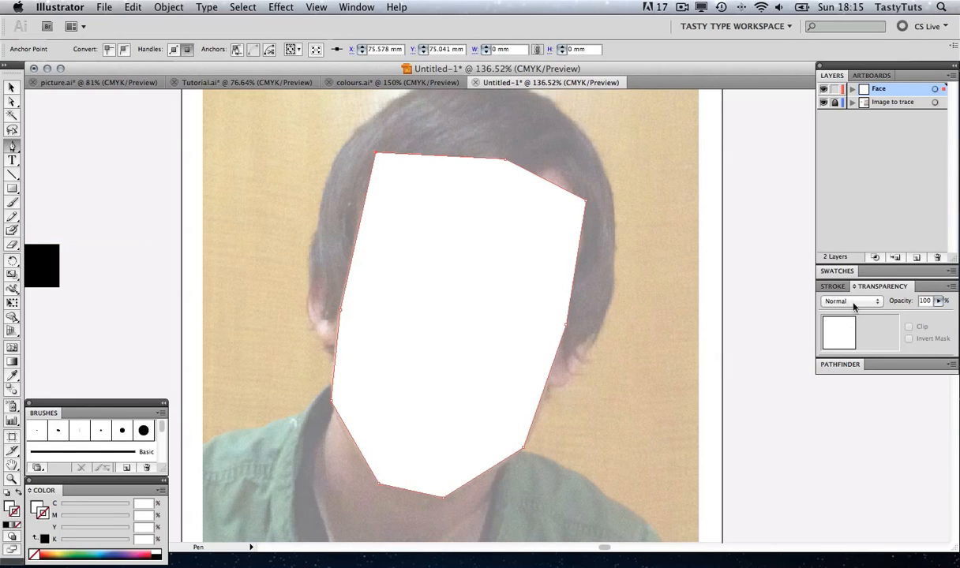
{"action": "left_click", "coordinate": [836, 270]}
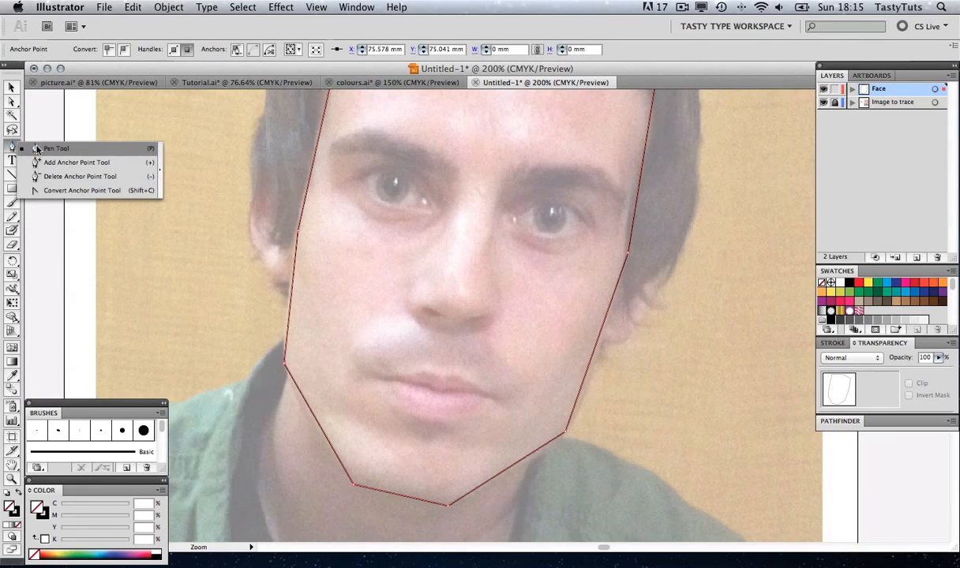
{"action": "left_click", "coordinate": [82, 190]}
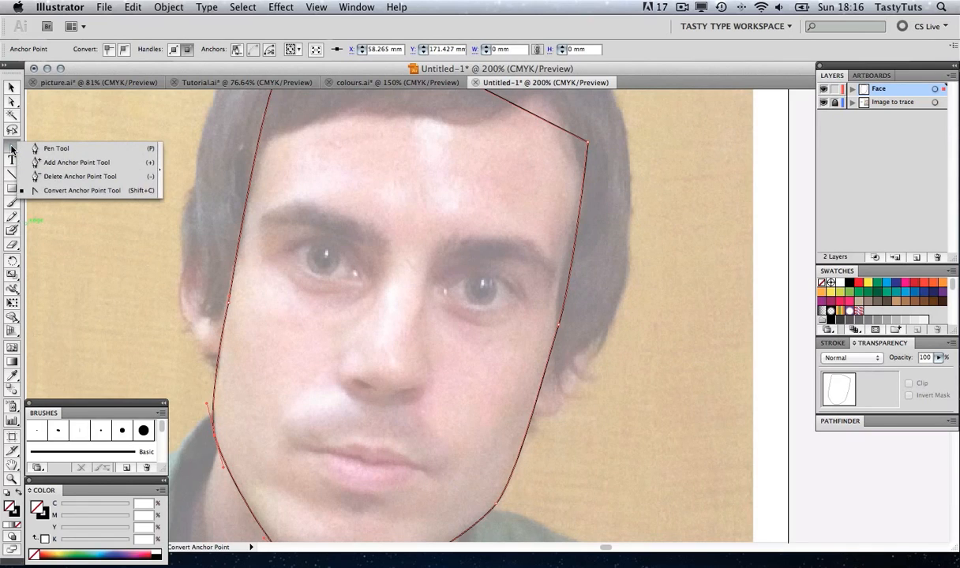
Curve the remaining face corner points with the Convert Anchor Point Tool
{"action": "left_click", "coordinate": [56, 149]}
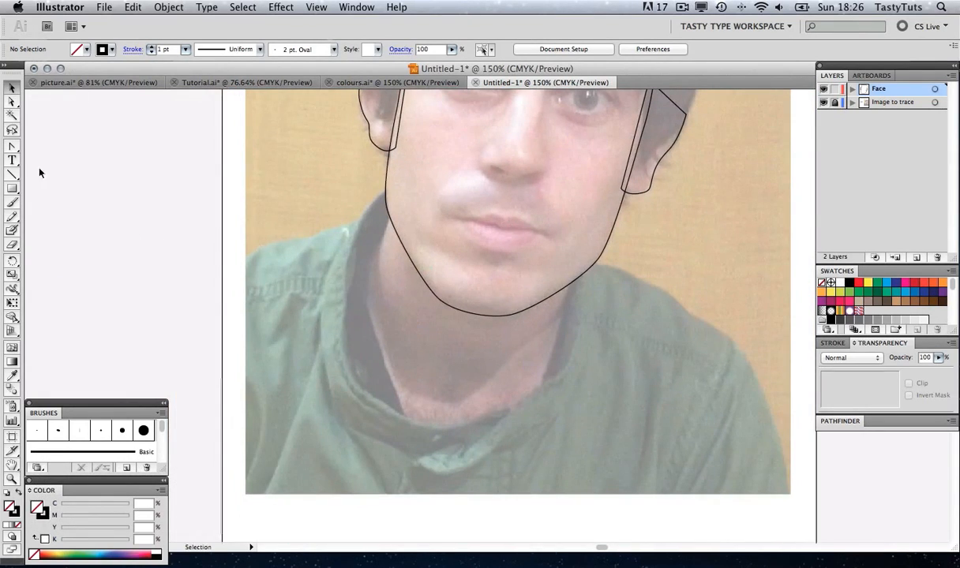
Add a new layer named 'Hair' and hide the Face layer
{"action": "left_click", "coordinate": [407, 420]}
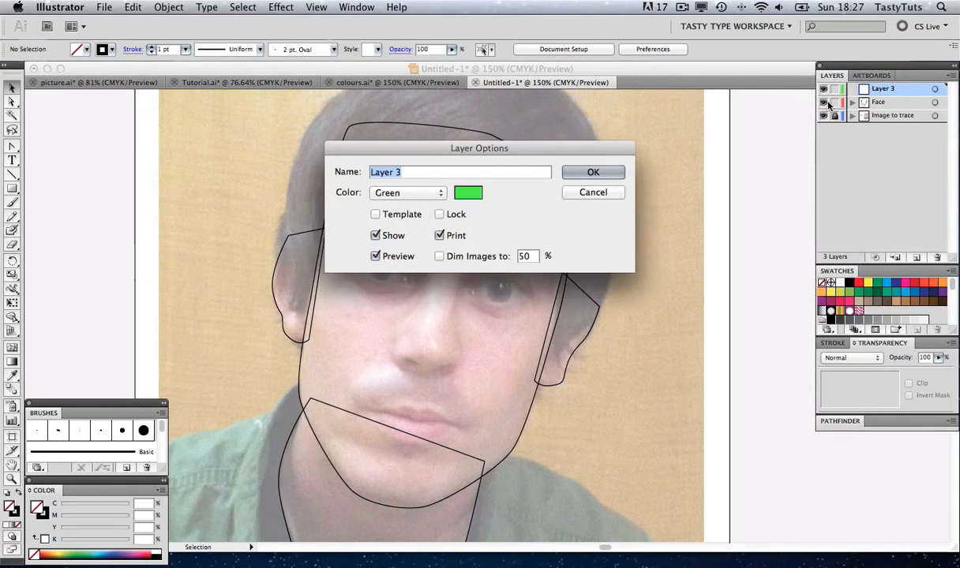
{"action": "type", "text": "Hair"}
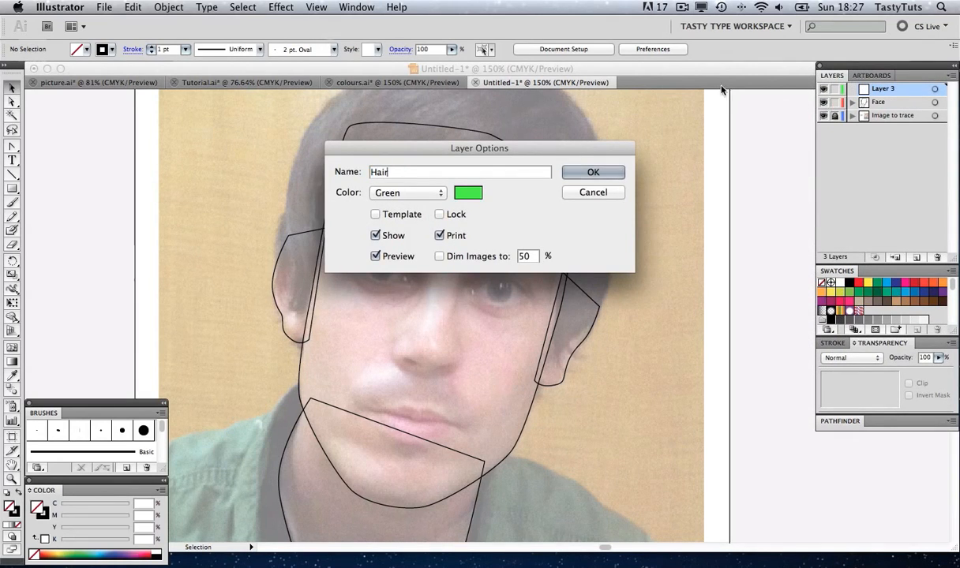
{"action": "left_click", "coordinate": [593, 172]}
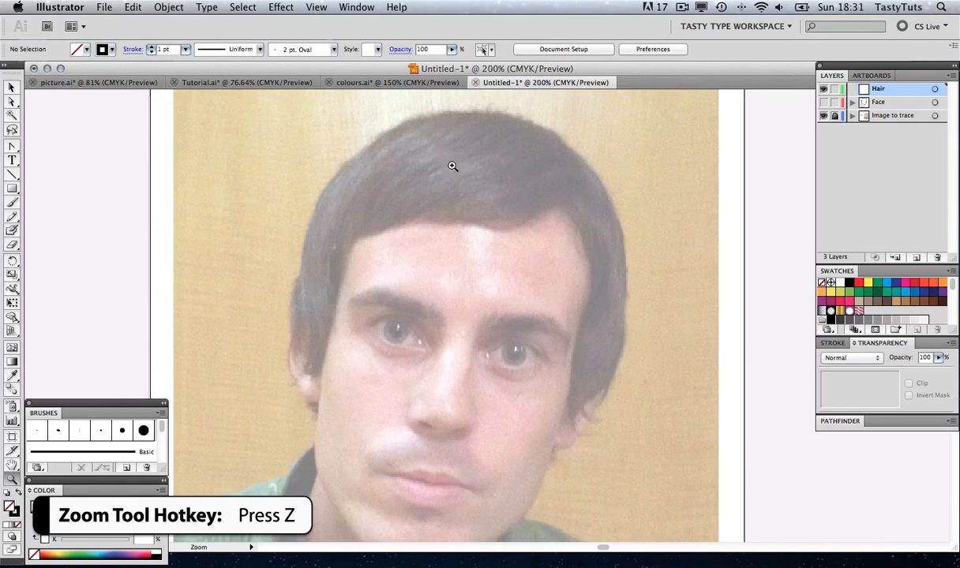
Zoom in on the hair to trace its outline
{"action": "left_click", "coordinate": [453, 166]}
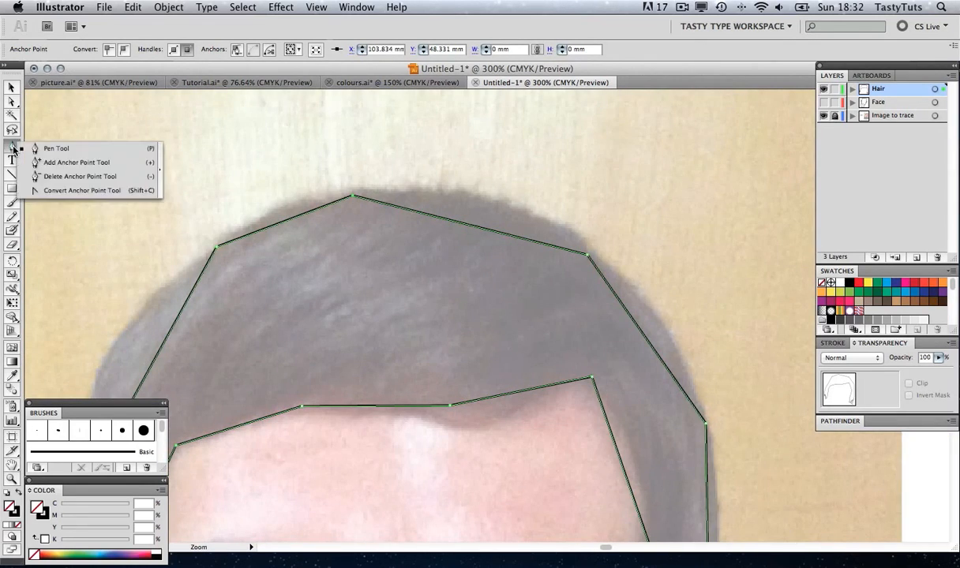
{"action": "mouse_move", "coordinate": [82, 191]}
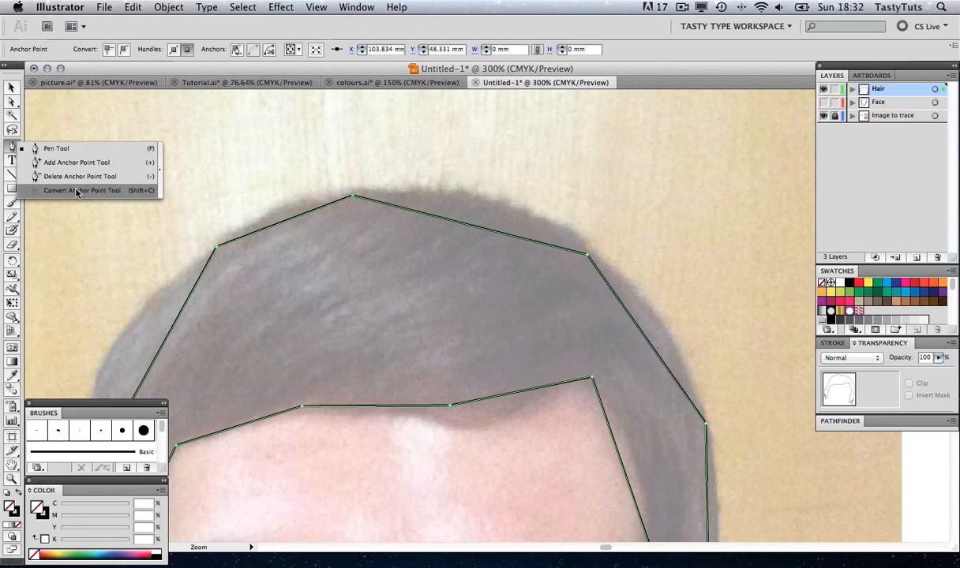
Round the top point of the hair outline with the Convert Anchor Point Tool
{"action": "left_click", "coordinate": [81, 190]}
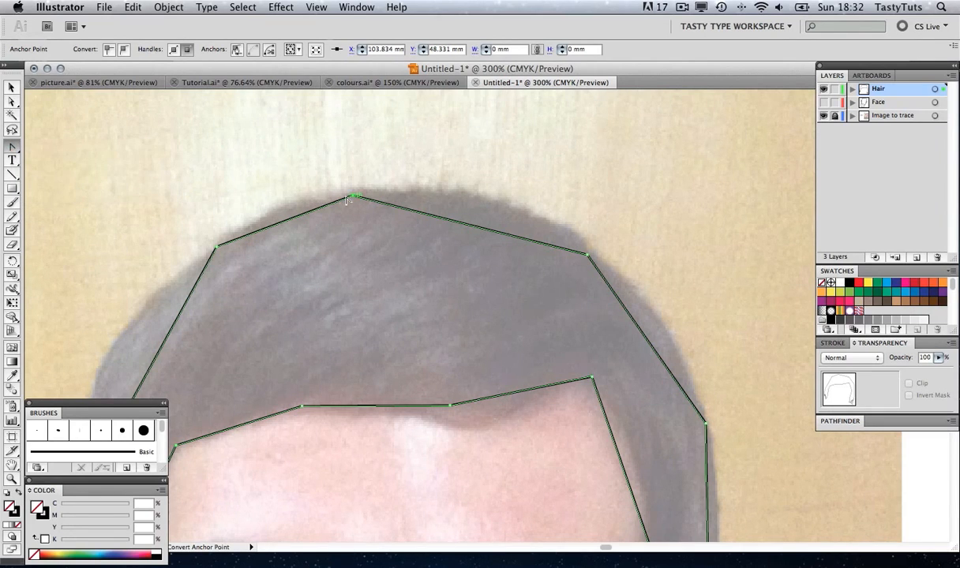
{"action": "left_click_drag", "start_coordinate": [354, 197], "coordinate": [430, 189]}
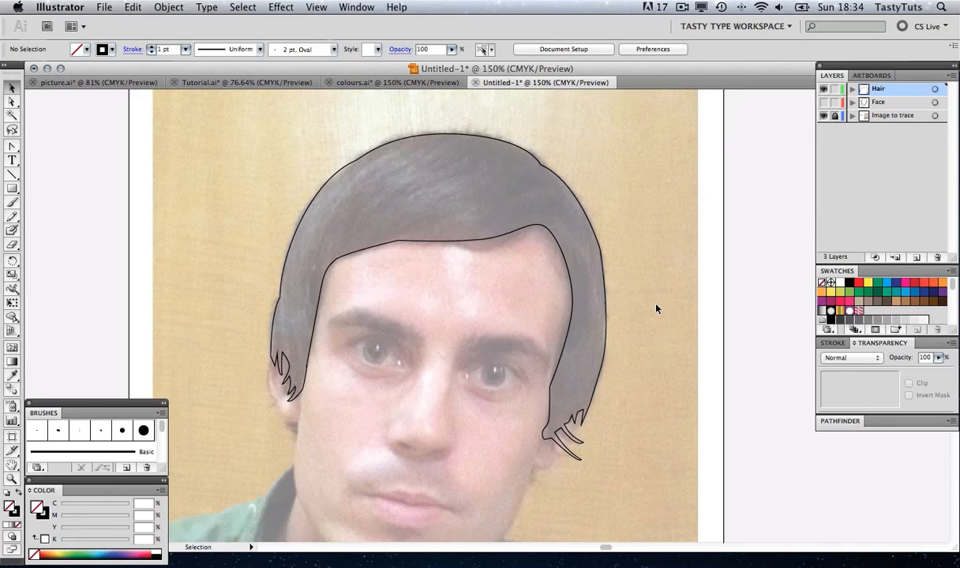
{"action": "mouse_move", "coordinate": [659, 365]}
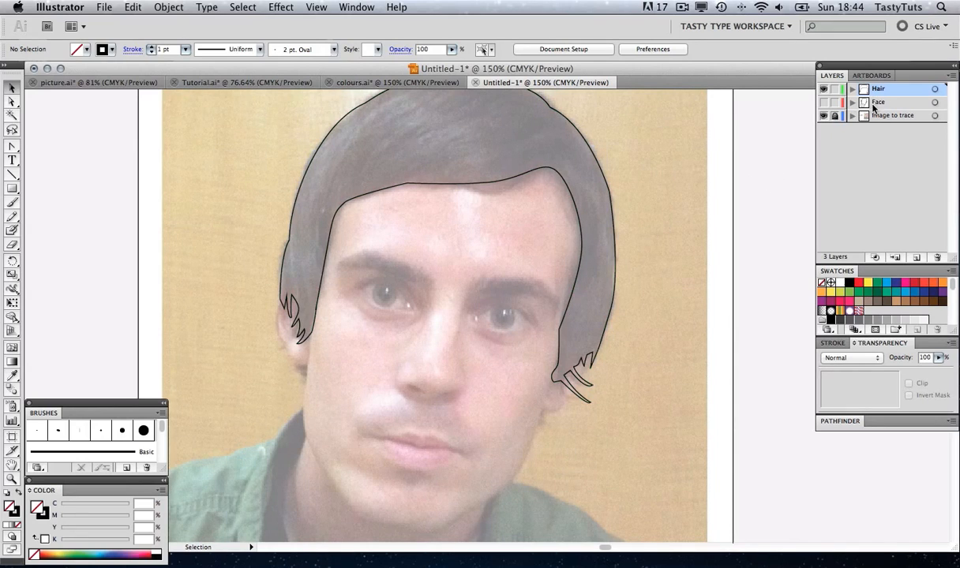
Add a 'Features' layer above Face and hide the Hair layer
{"action": "left_click", "coordinate": [878, 102]}
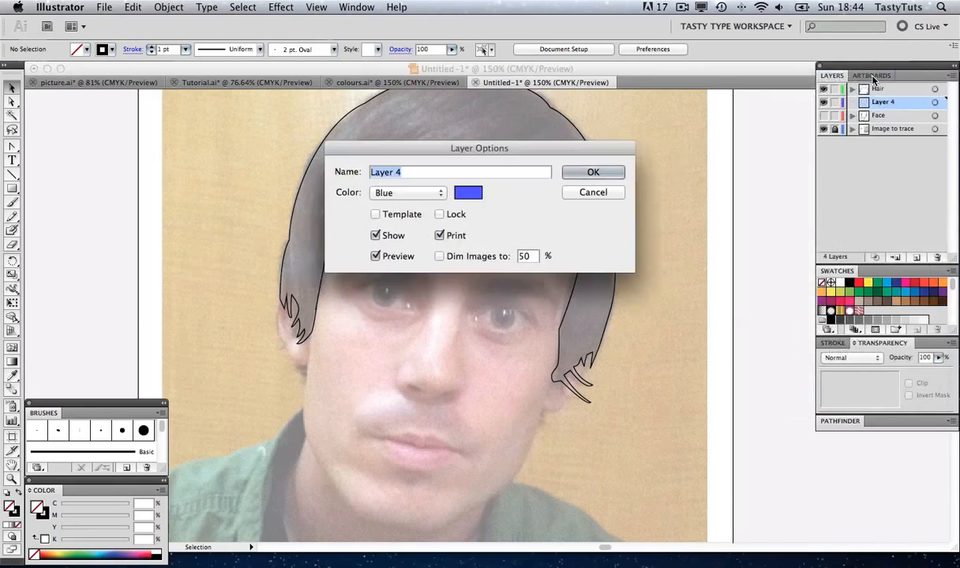
{"action": "type", "text": "Features"}
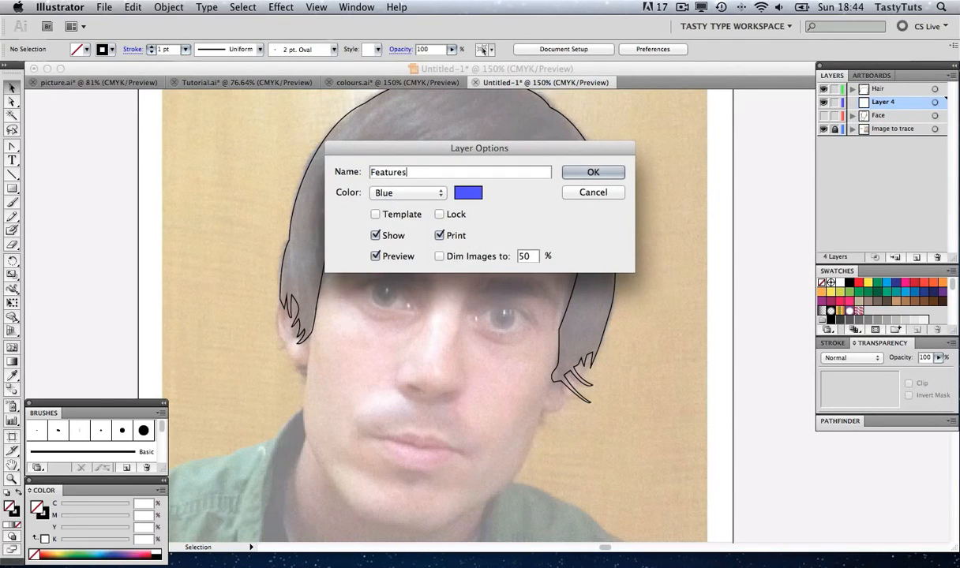
{"action": "left_click", "coordinate": [592, 172]}
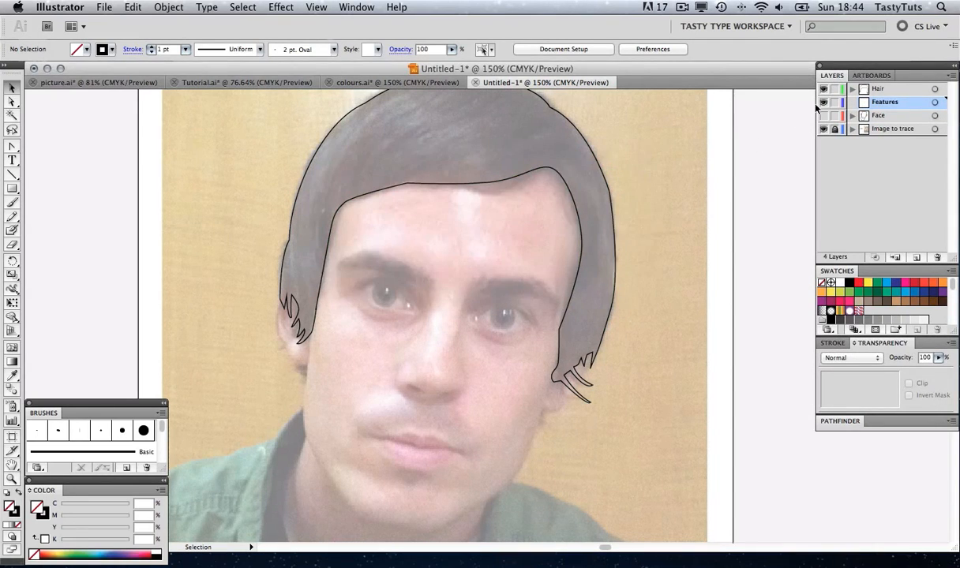
{"action": "left_click", "coordinate": [822, 89]}
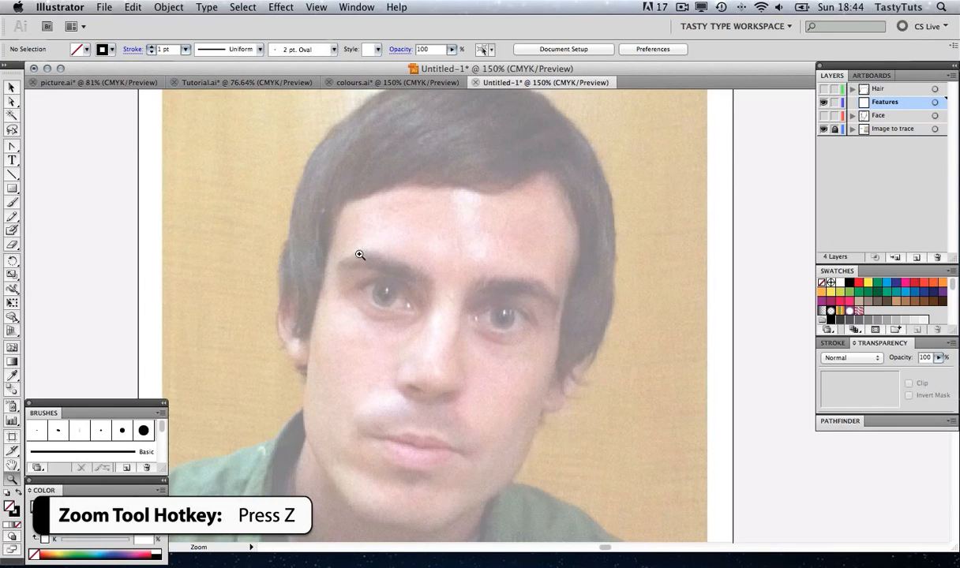
Draw a solid black pupil circle on one eye and copy it to the other
{"action": "left_click_drag", "start_coordinate": [359, 254], "coordinate": [507, 360]}
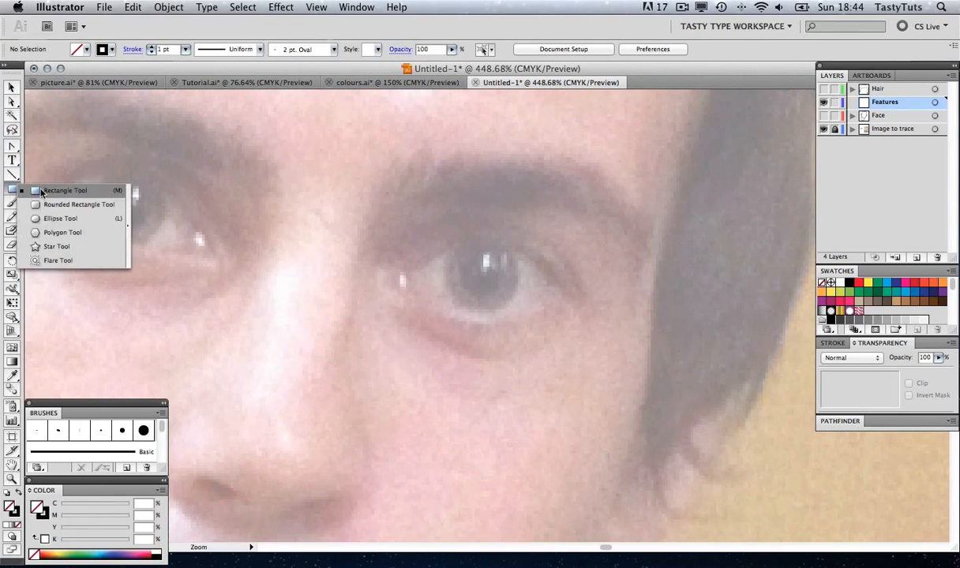
{"action": "mouse_move", "coordinate": [62, 218]}
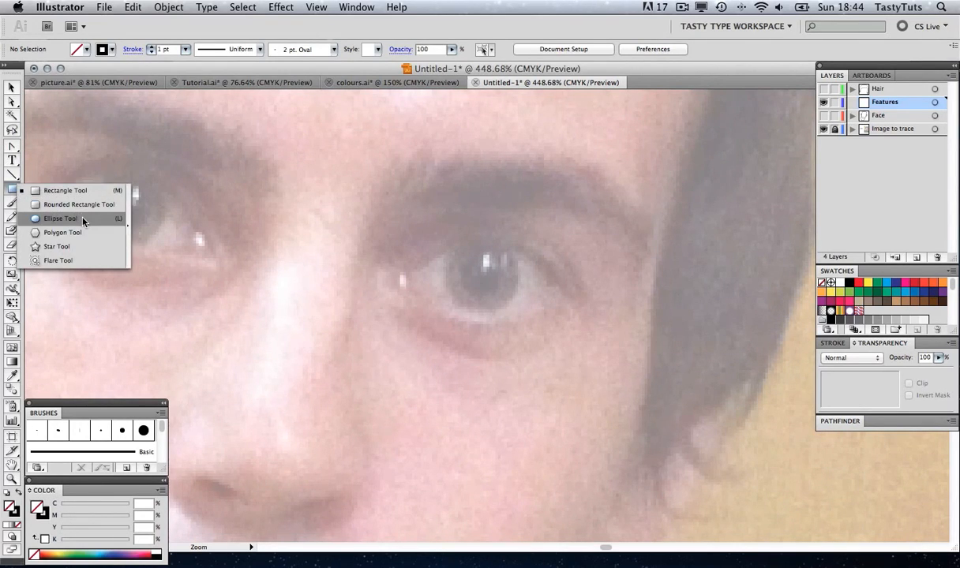
{"action": "left_click", "coordinate": [61, 218]}
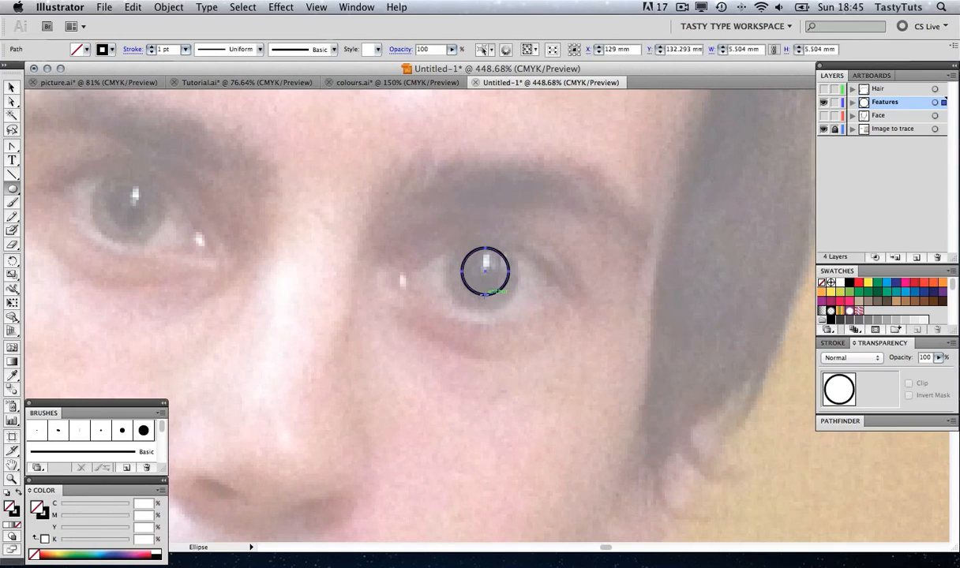
{"action": "mouse_move", "coordinate": [12, 496]}
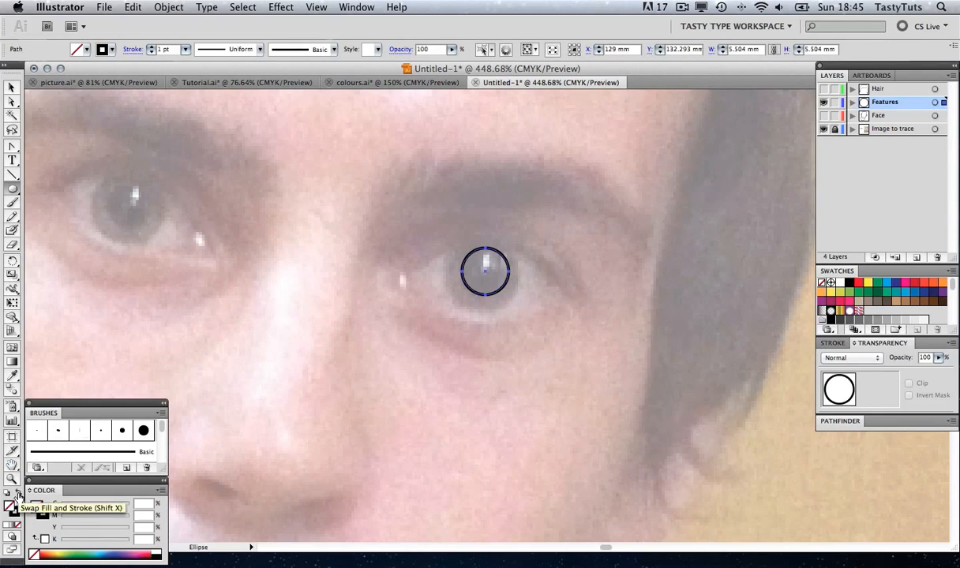
{"action": "left_click", "coordinate": [13, 498]}
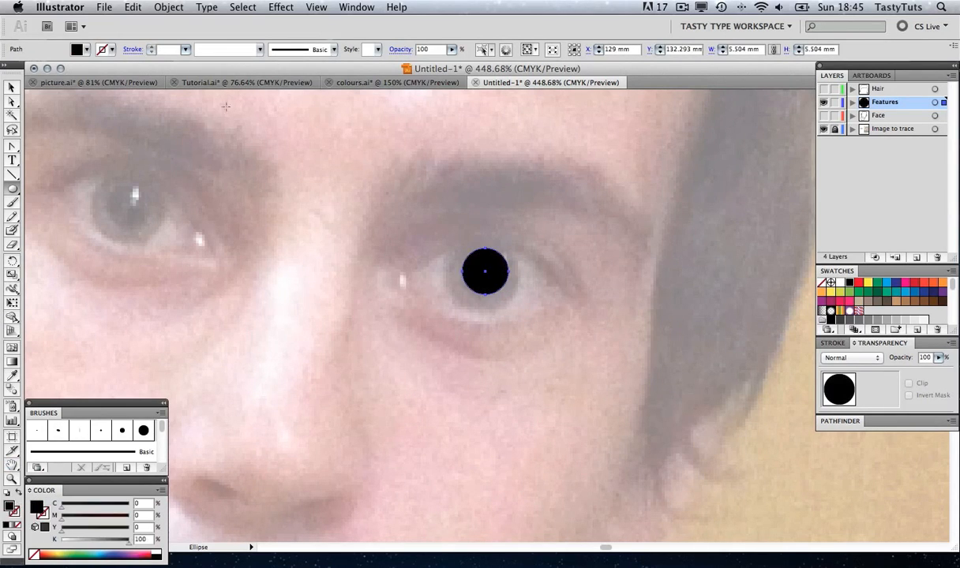
{"action": "left_click_drag", "start_coordinate": [485, 271], "coordinate": [484, 274]}
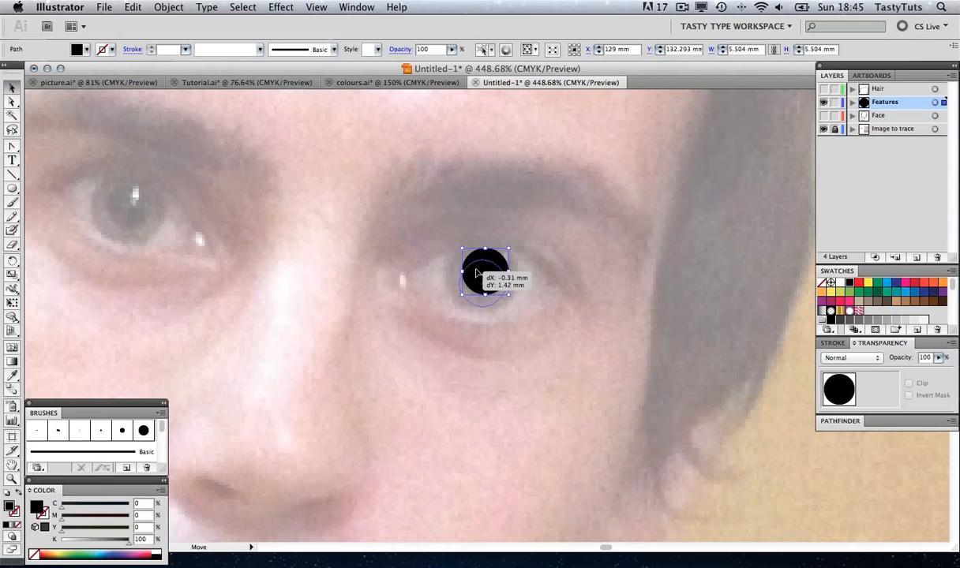
{"action": "left_click_drag", "start_coordinate": [486, 274], "coordinate": [482, 277]}
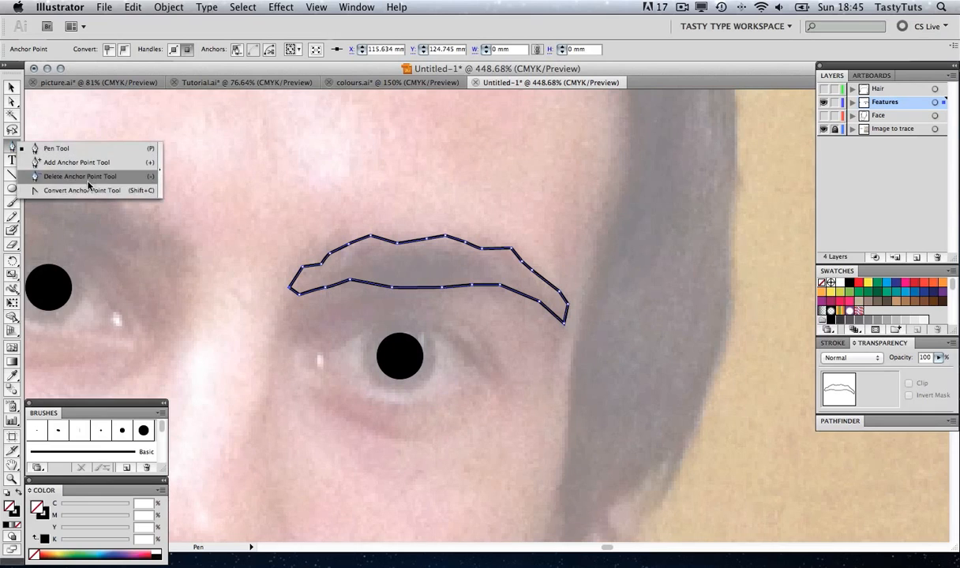
Curve the eyebrow's corner points with Convert Anchor Point and reshape its top edge
{"action": "left_click", "coordinate": [83, 190]}
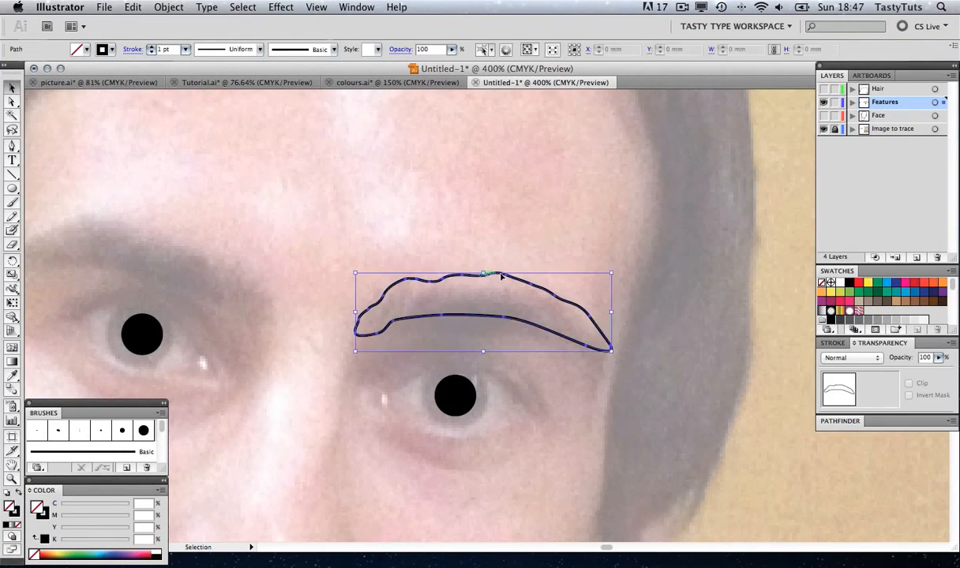
{"action": "left_click_drag", "start_coordinate": [485, 274], "coordinate": [497, 276]}
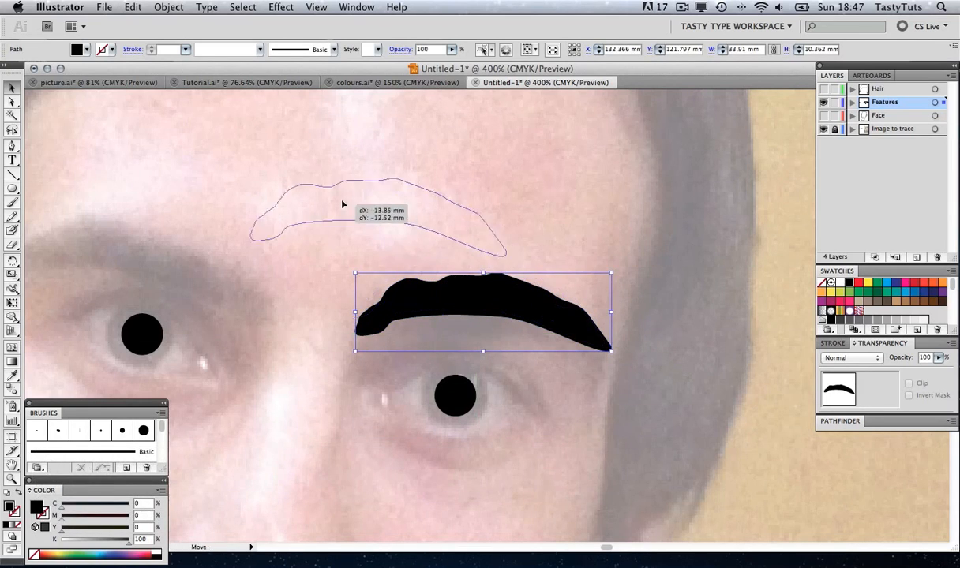
Paste the eyebrow, reflect it vertically, and rotate the copy to fit the other brow
{"action": "key", "text": "cmd+v"}
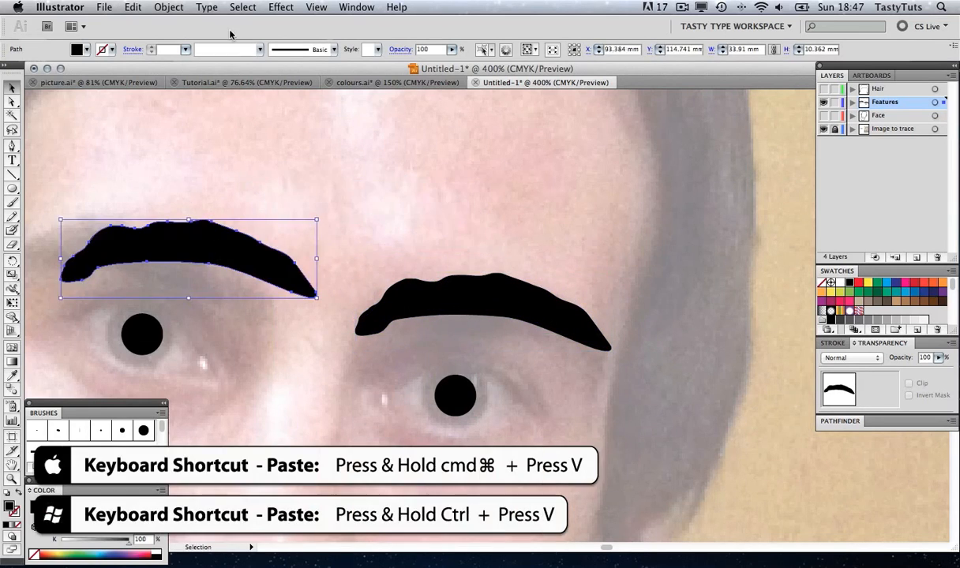
{"action": "left_click", "coordinate": [169, 7]}
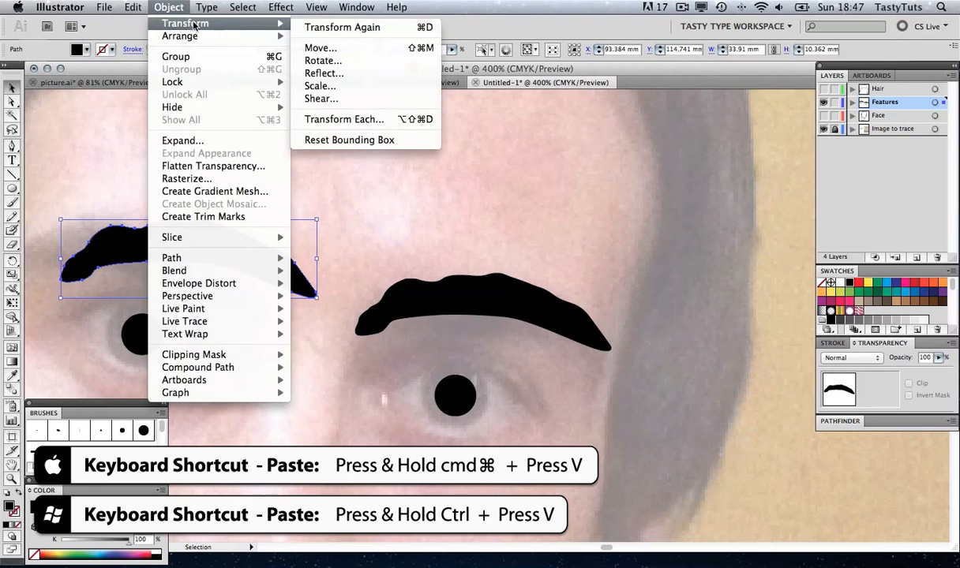
{"action": "left_click", "coordinate": [324, 72]}
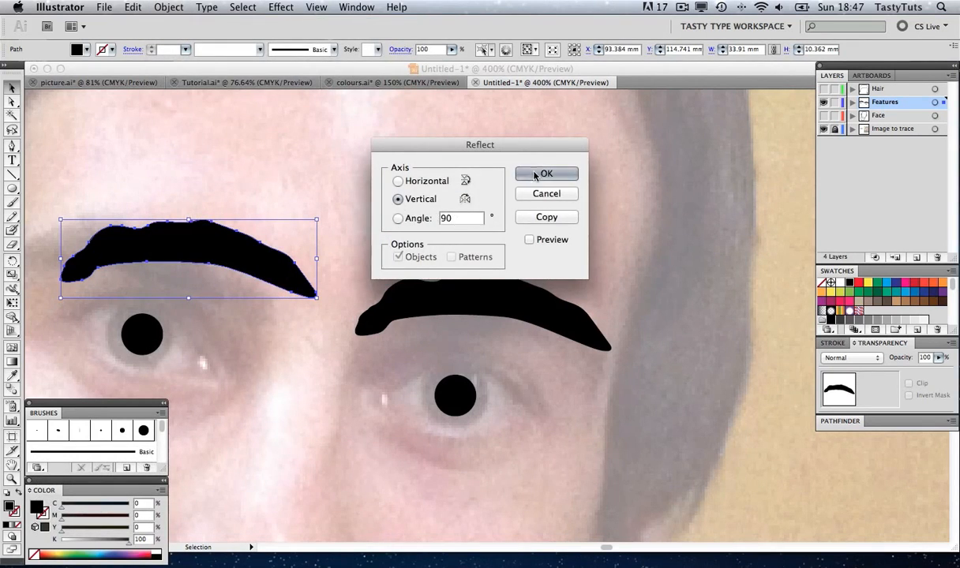
{"action": "left_click", "coordinate": [545, 174]}
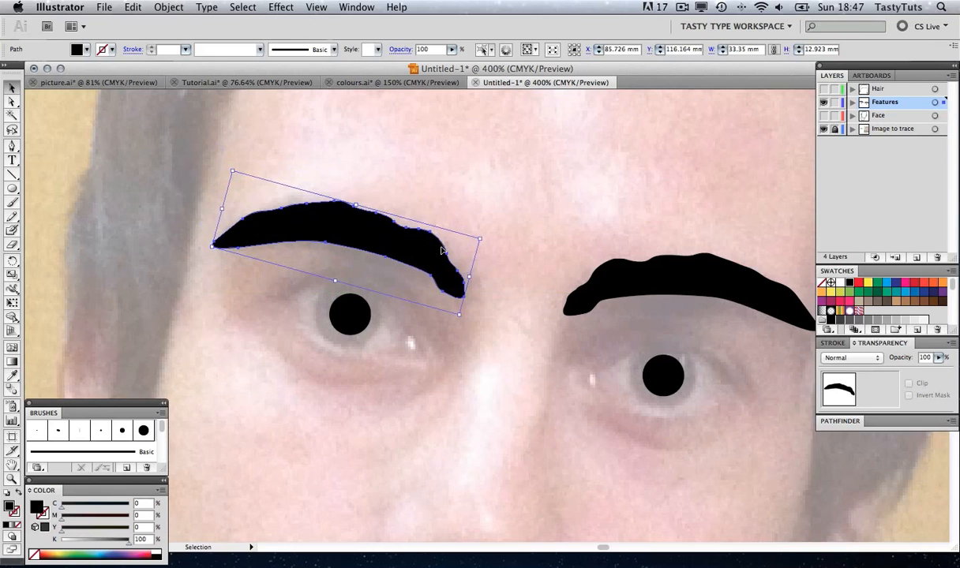
{"action": "left_click", "coordinate": [515, 293]}
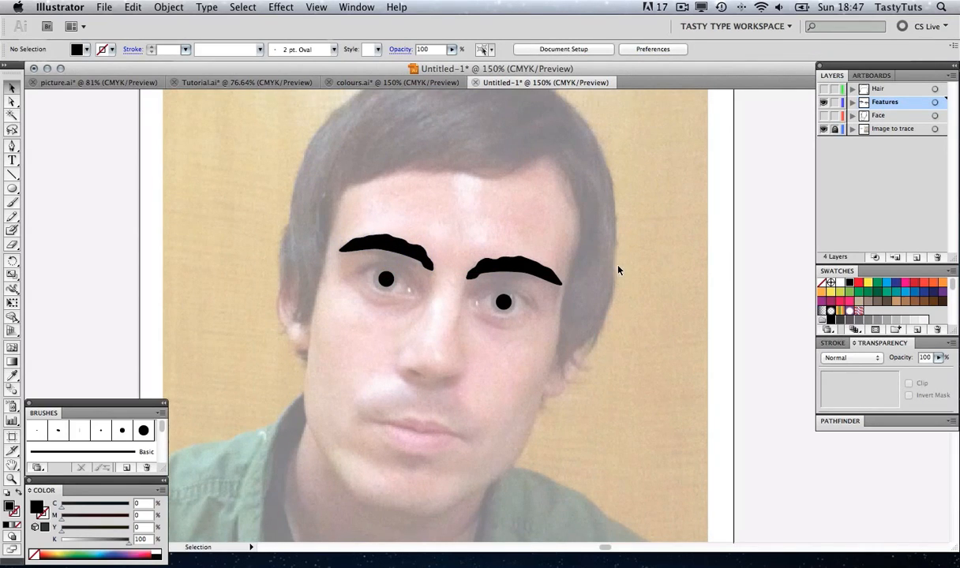
{"action": "mouse_move", "coordinate": [455, 366]}
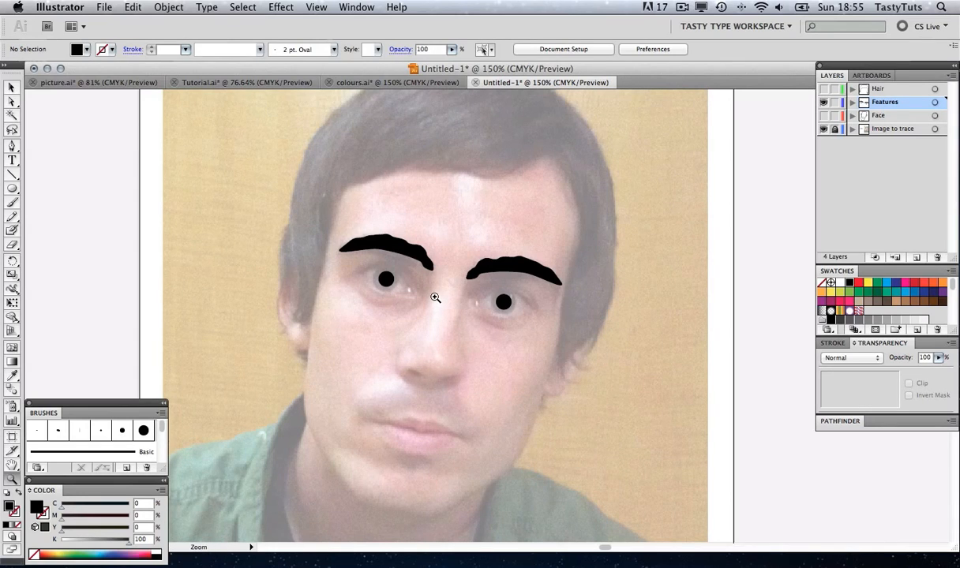
{"action": "mouse_move", "coordinate": [376, 324]}
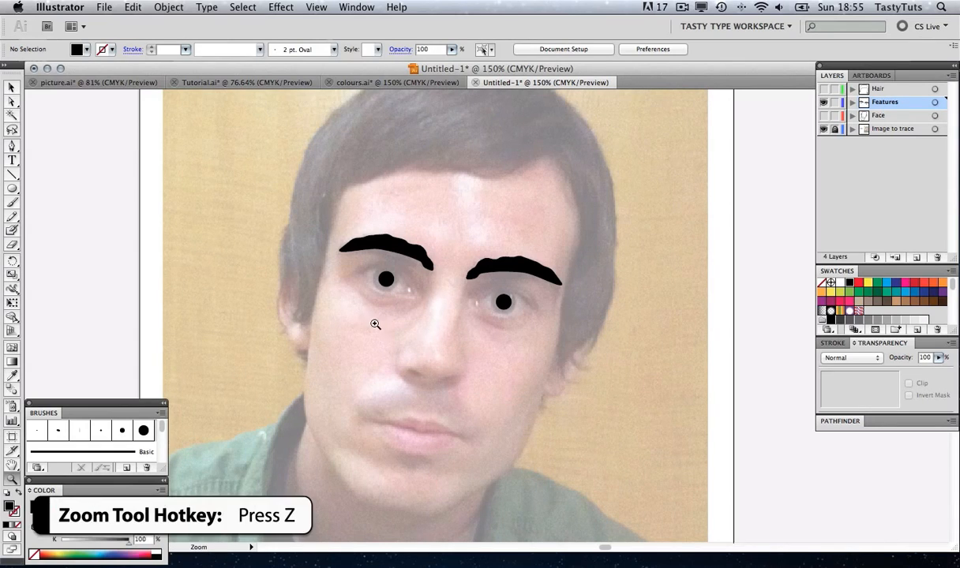
Zoom in on the nose and start the nostril outline with the Pen tool
{"action": "left_click", "coordinate": [375, 325]}
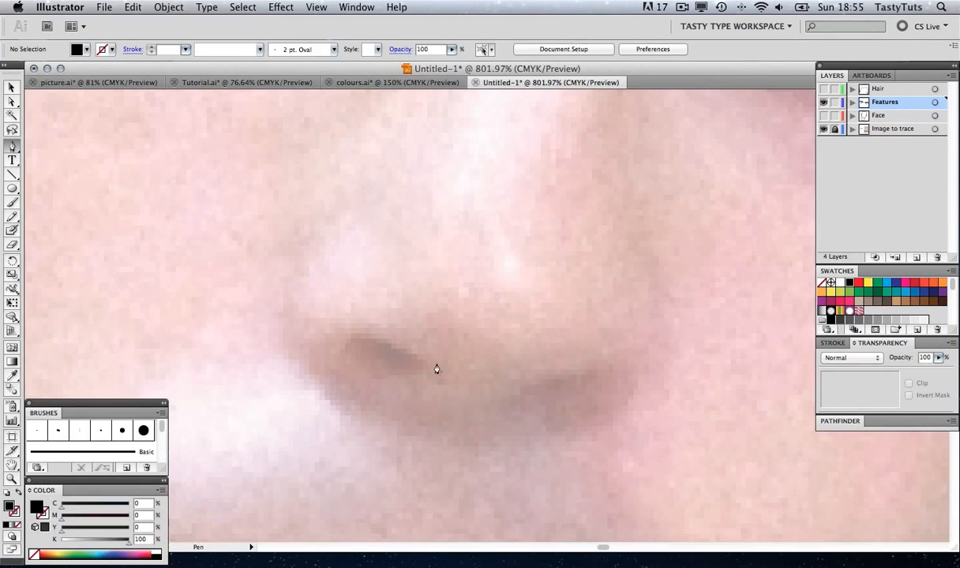
{"action": "left_click_drag", "start_coordinate": [360, 335], "coordinate": [426, 365]}
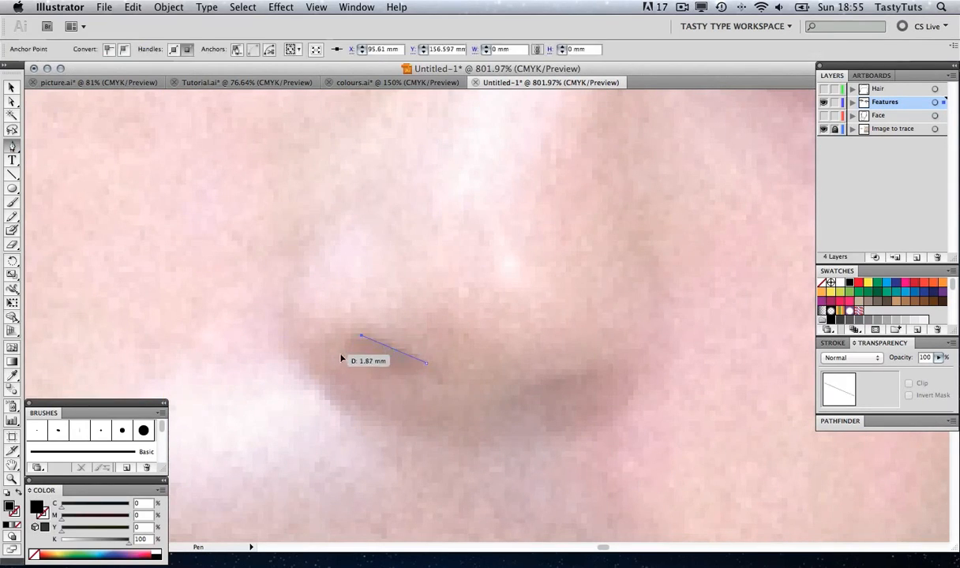
{"action": "left_click", "coordinate": [430, 367]}
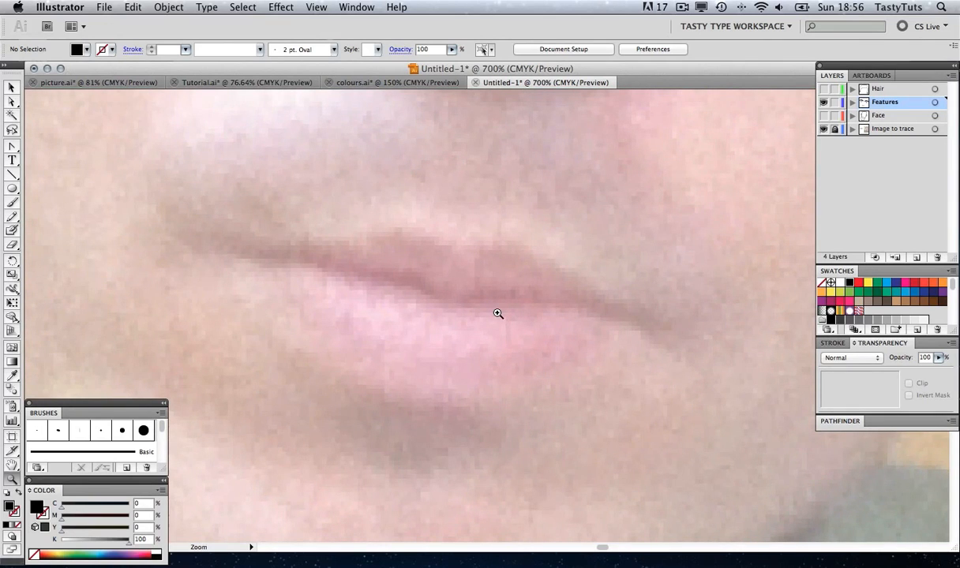
{"action": "mouse_move", "coordinate": [502, 314]}
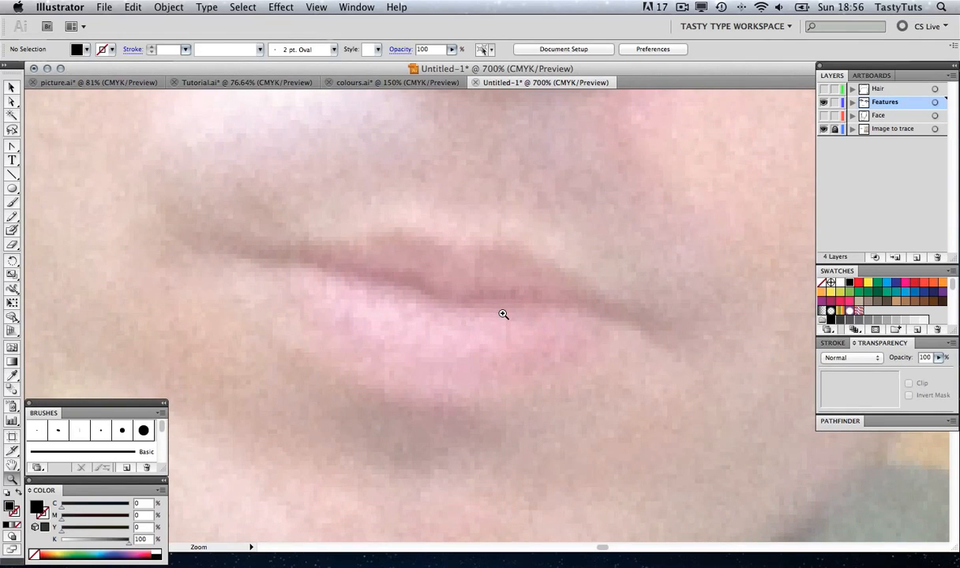
{"action": "mouse_move", "coordinate": [41, 156]}
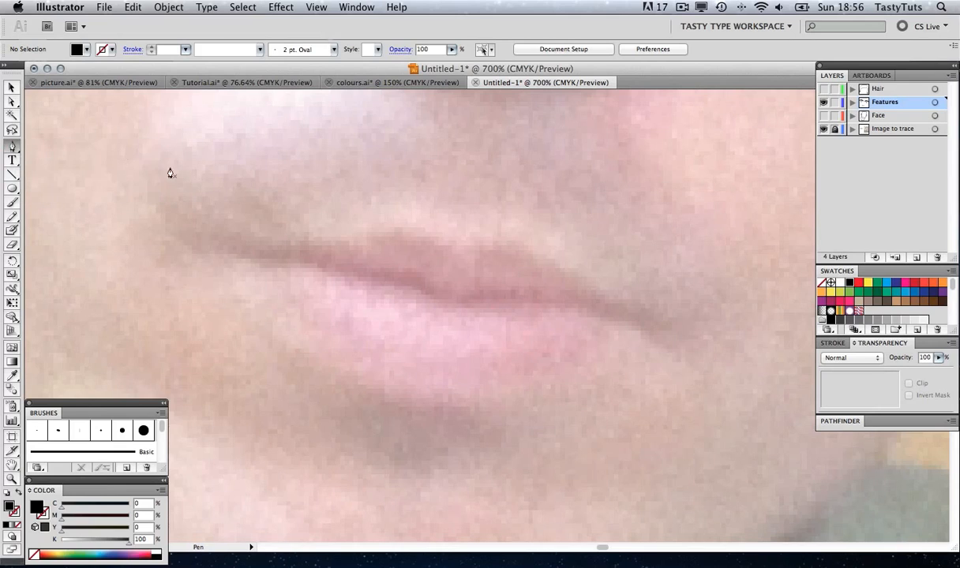
{"action": "mouse_move", "coordinate": [198, 245]}
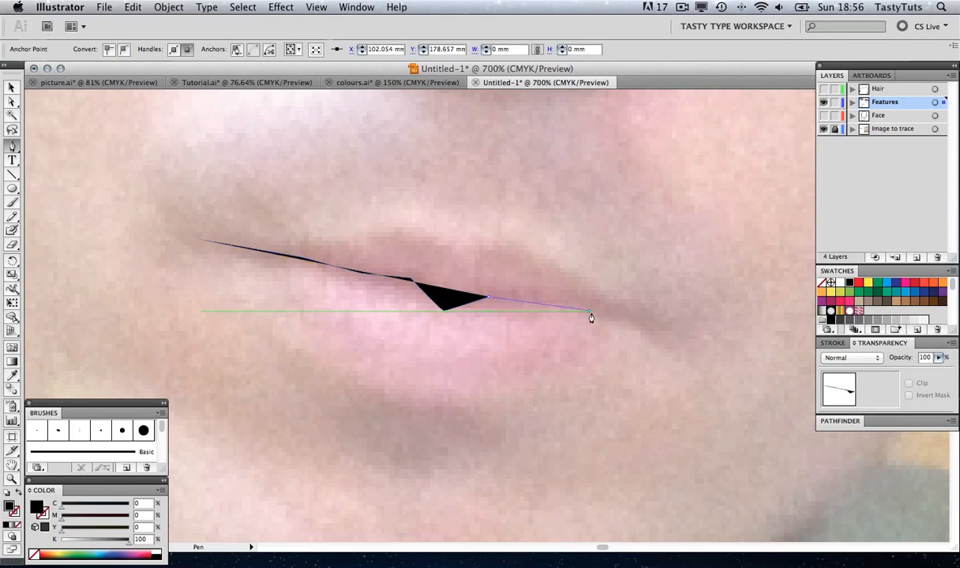
Draw the curving line between the lips and bend the lower lip path into a curve
{"action": "left_click_drag", "start_coordinate": [590, 316], "coordinate": [671, 338]}
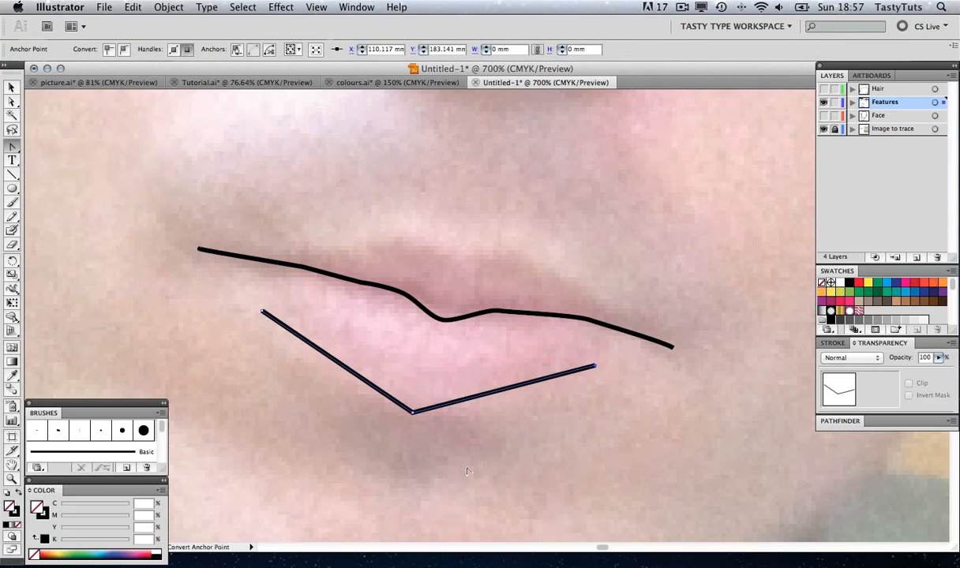
{"action": "left_click_drag", "start_coordinate": [414, 411], "coordinate": [504, 434]}
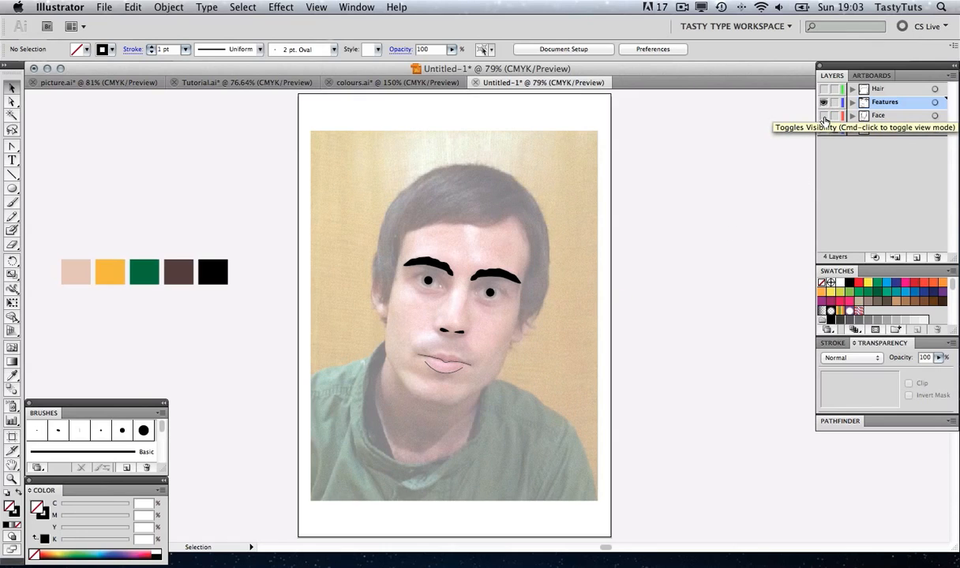
Show the Face layer and give the pink face a 7 pt black outline
{"action": "left_click", "coordinate": [823, 87]}
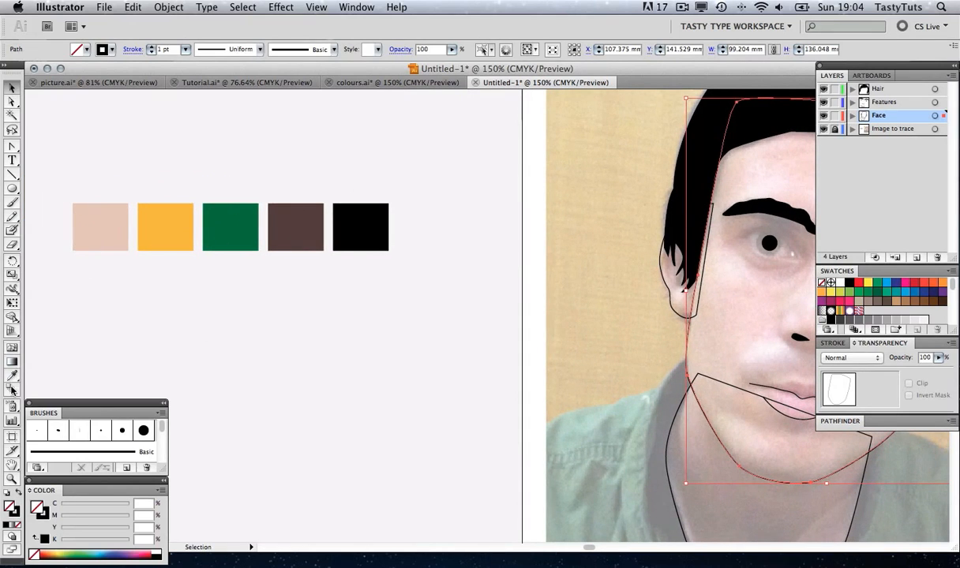
{"action": "mouse_move", "coordinate": [13, 380]}
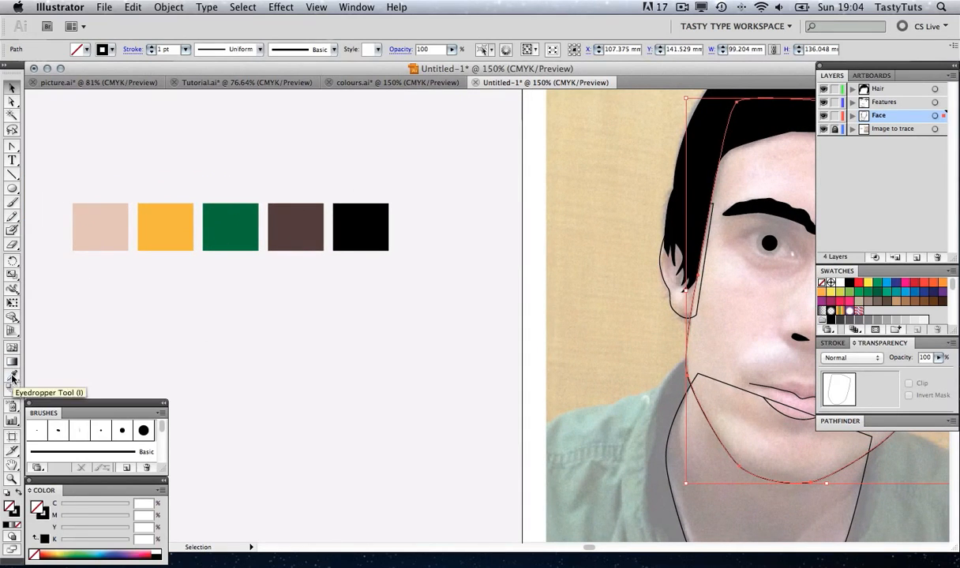
{"action": "mouse_move", "coordinate": [689, 354]}
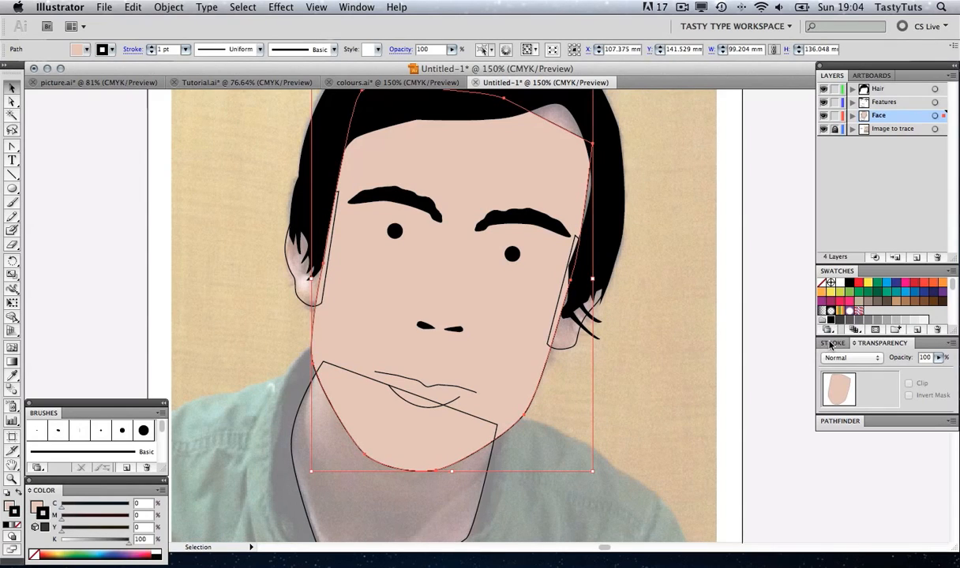
{"action": "left_click", "coordinate": [834, 342]}
{"action": "type", "text": "6"}
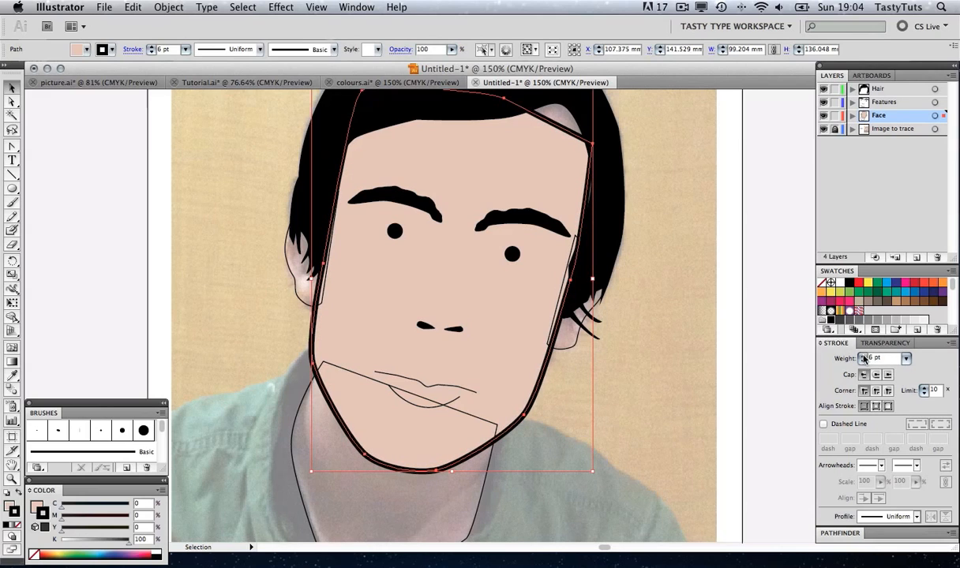
{"action": "left_click", "coordinate": [713, 332]}
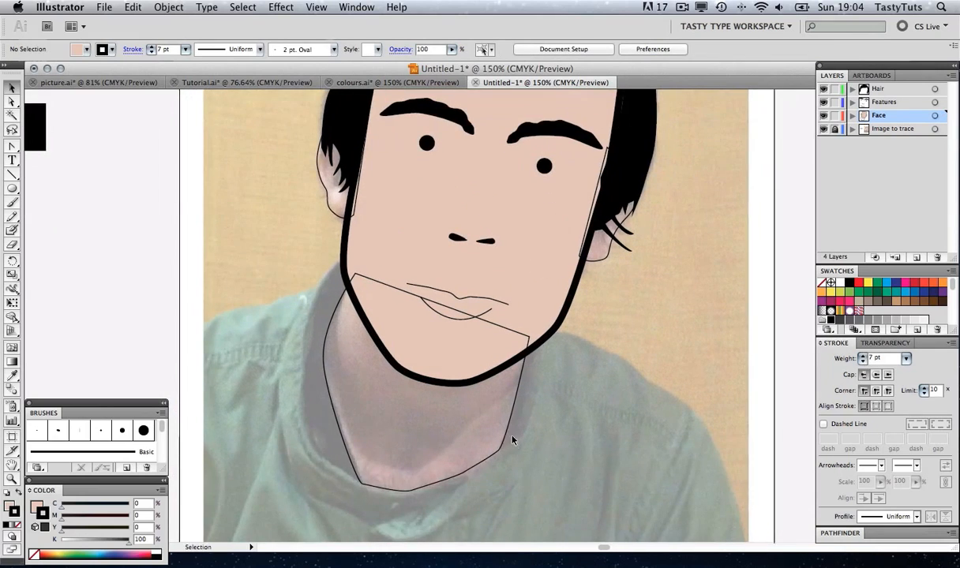
Select the neck shape and send the ears behind the face
{"action": "left_click", "coordinate": [511, 434]}
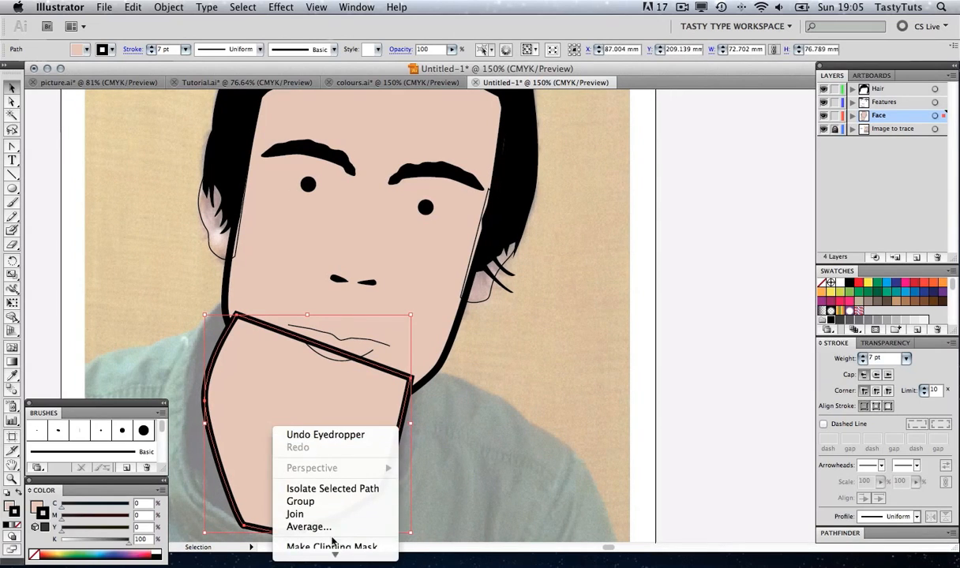
{"action": "mouse_move", "coordinate": [305, 539]}
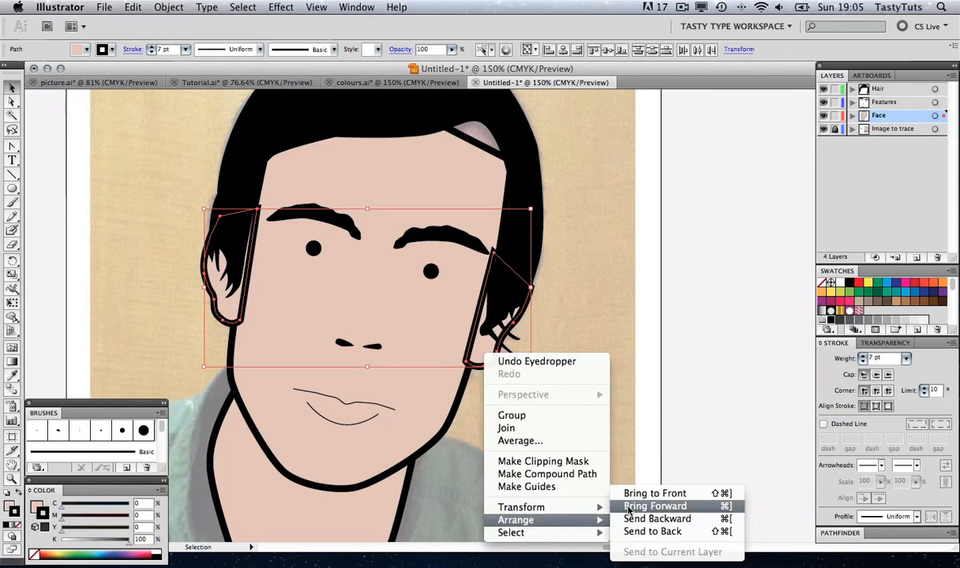
{"action": "left_click", "coordinate": [654, 505]}
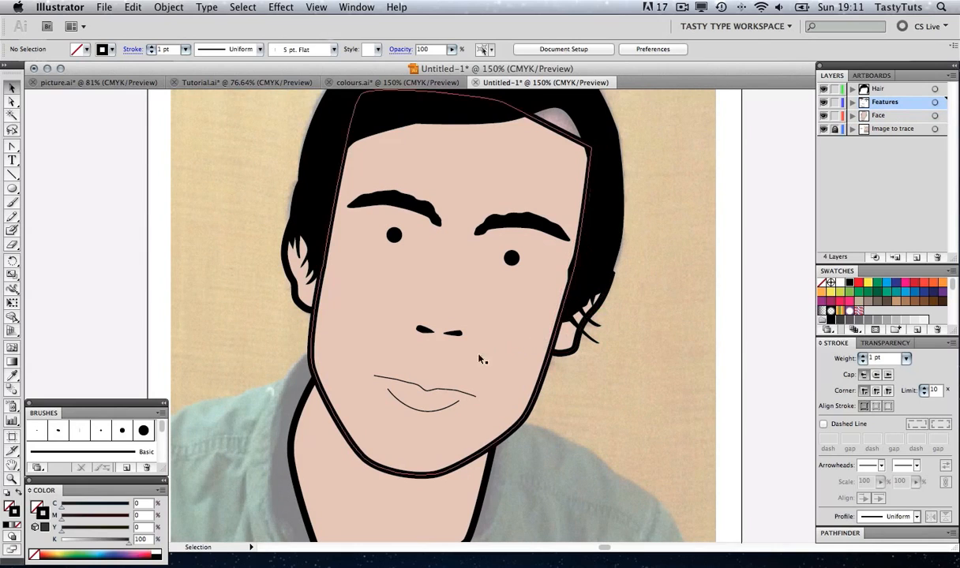
{"action": "mouse_move", "coordinate": [450, 382]}
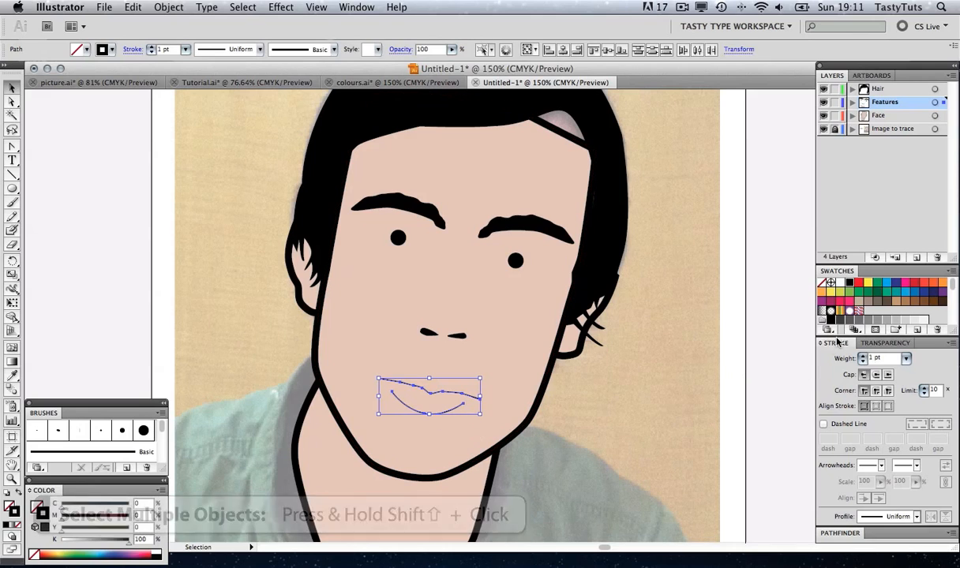
Set both mouth lines to a 7 pt stroke, then zoom in and shift the upper lip right
{"action": "left_click", "coordinate": [884, 357]}
{"action": "type", "text": "7"}
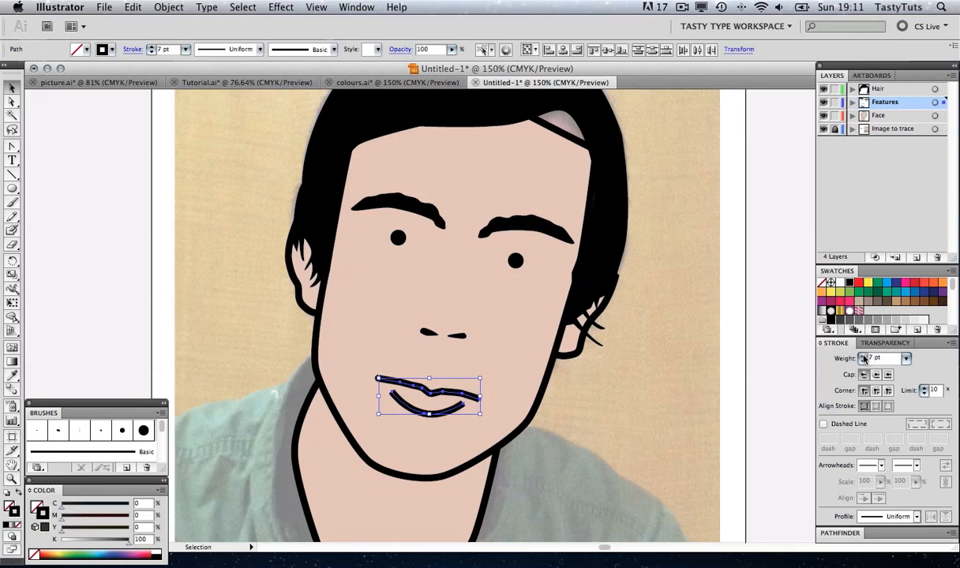
{"action": "left_click", "coordinate": [758, 340]}
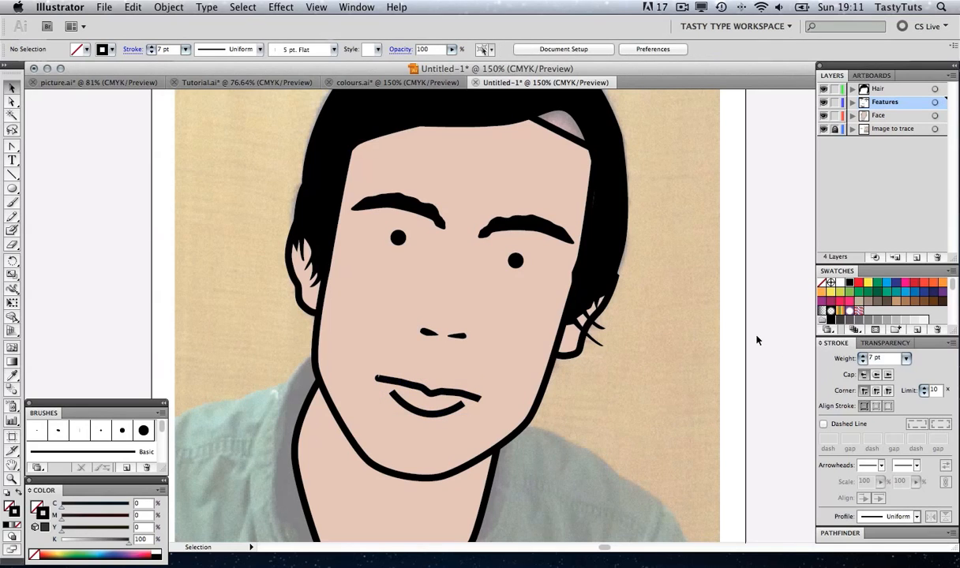
{"action": "left_click", "coordinate": [464, 418]}
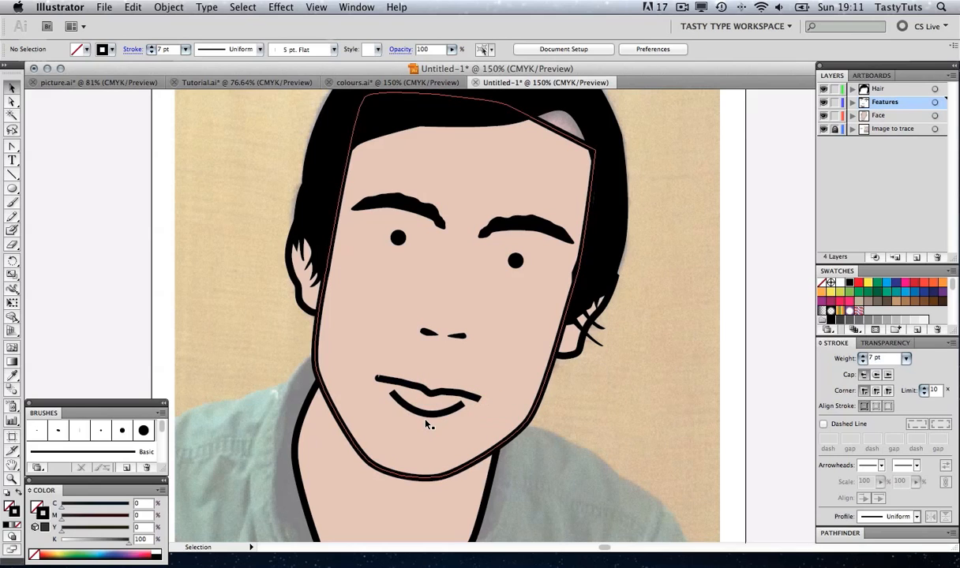
{"action": "left_click", "coordinate": [430, 403]}
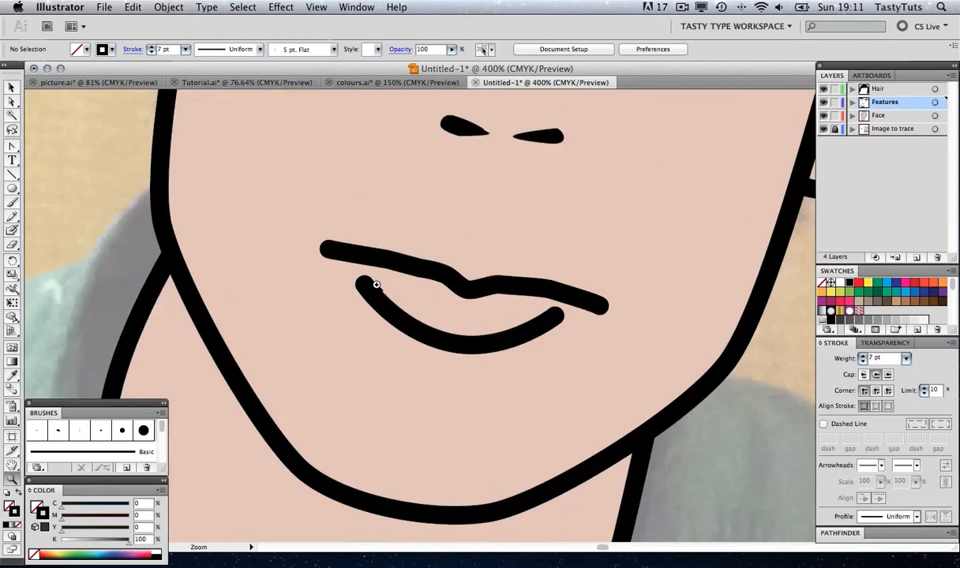
{"action": "mouse_move", "coordinate": [11, 101]}
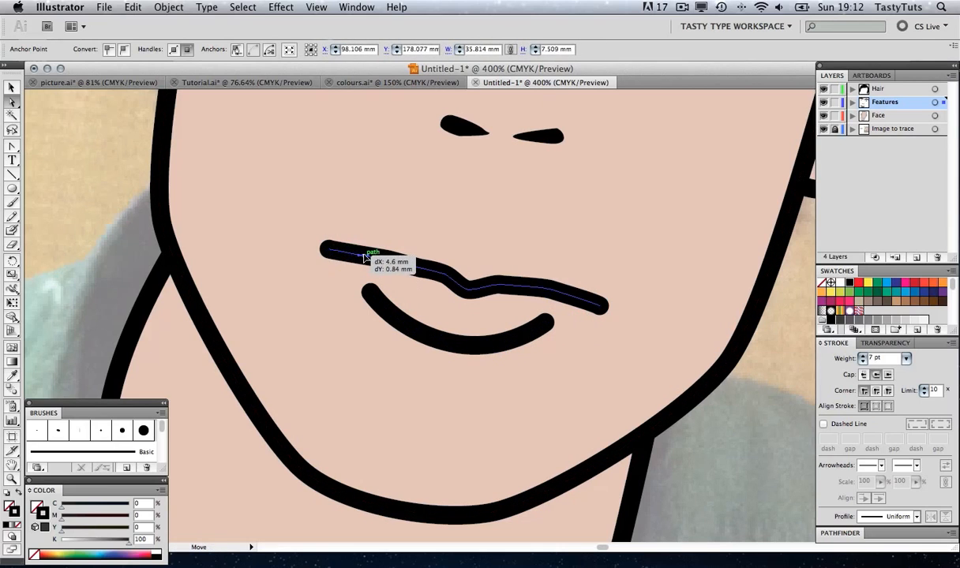
{"action": "left_click_drag", "start_coordinate": [366, 258], "coordinate": [604, 307]}
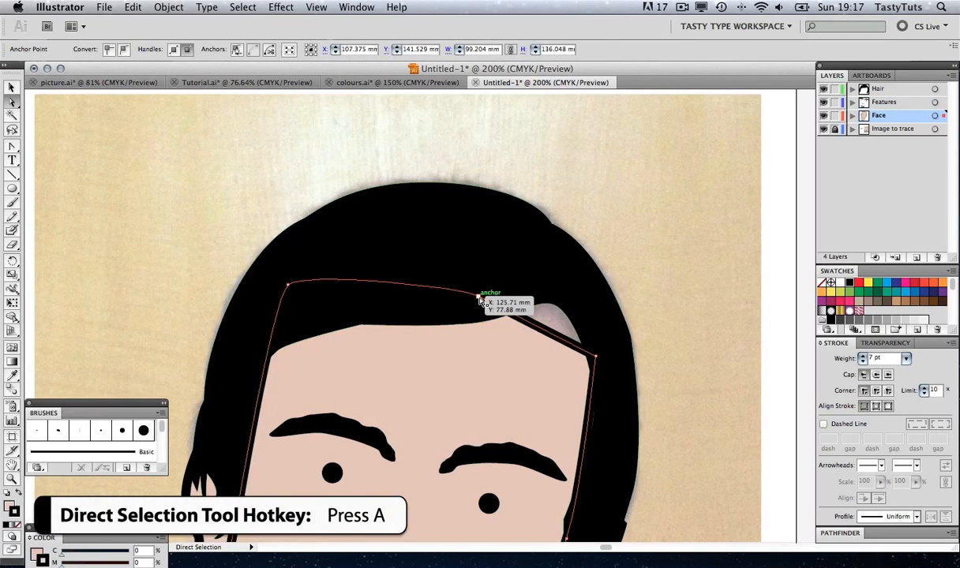
Drag a top corner anchor of the face path to adjust the hairline
{"action": "left_click_drag", "start_coordinate": [477, 300], "coordinate": [529, 252]}
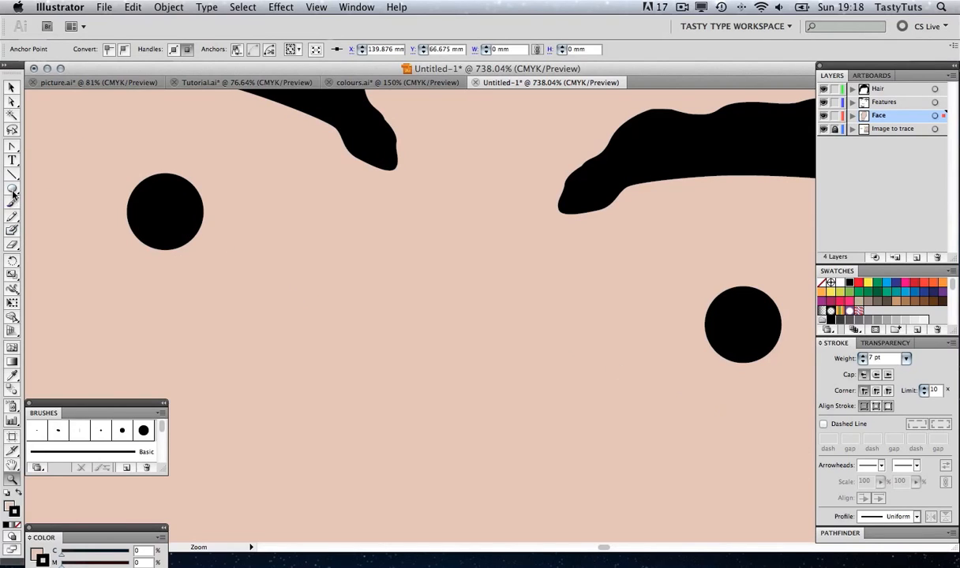
{"action": "mouse_move", "coordinate": [13, 190]}
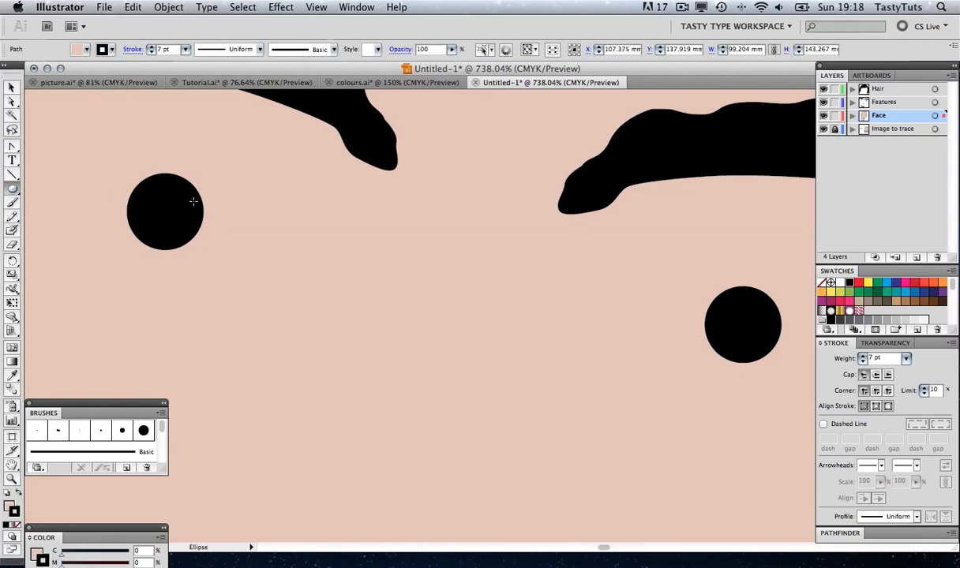
Draw a small white circle on the left pupil and duplicate it toward the right eye
{"action": "left_click", "coordinate": [883, 102]}
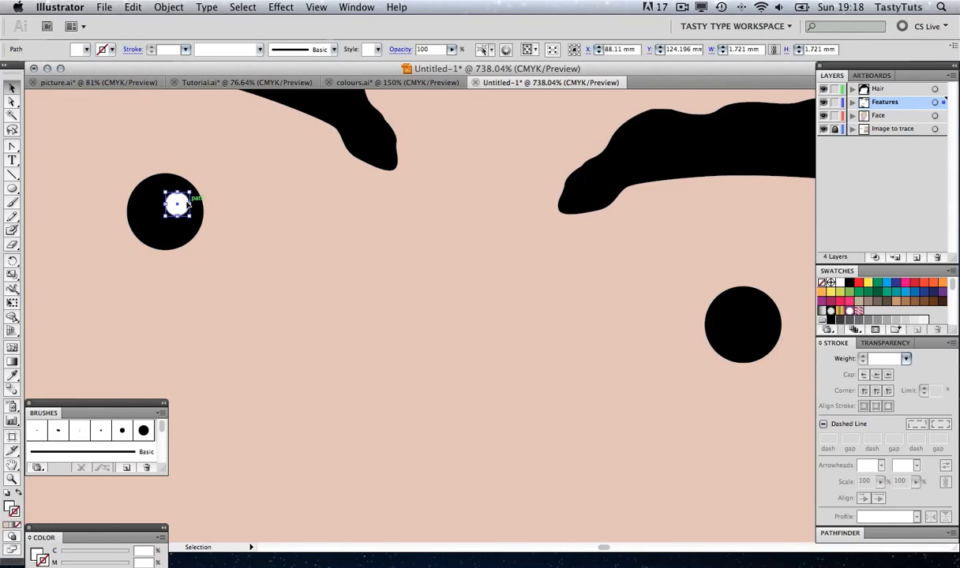
{"action": "left_click_drag", "start_coordinate": [176, 203], "coordinate": [289, 226]}
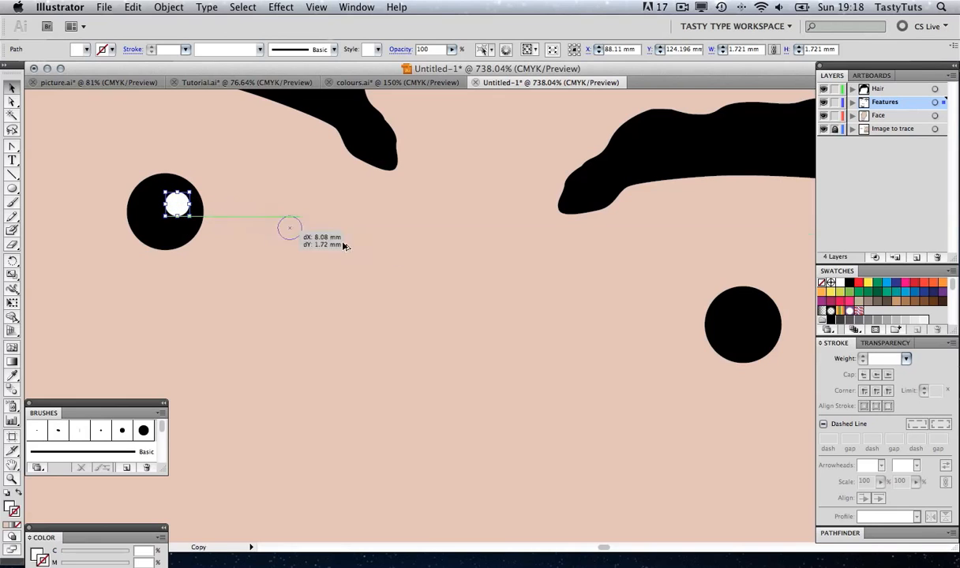